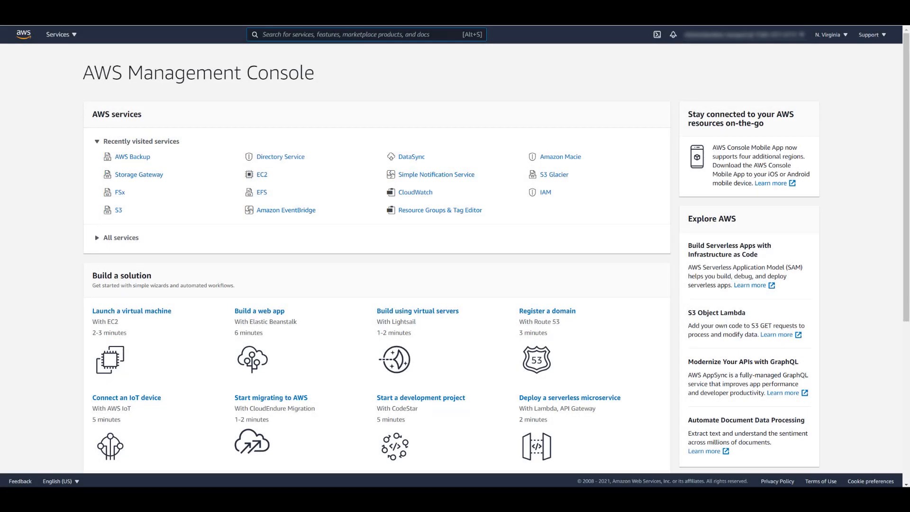
# Open AWS Backup from recently visited services and start creating a backup plan.
pyautogui.click(57, 34)
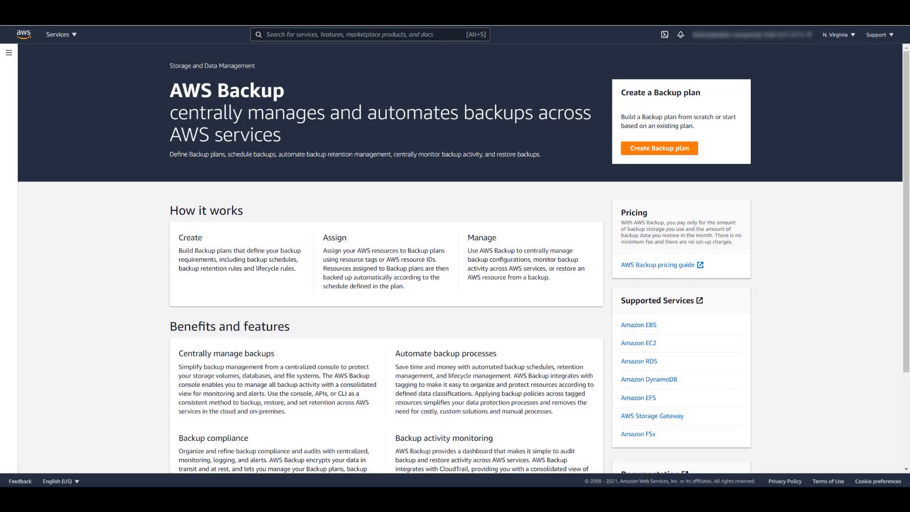
pyautogui.click(659, 148)
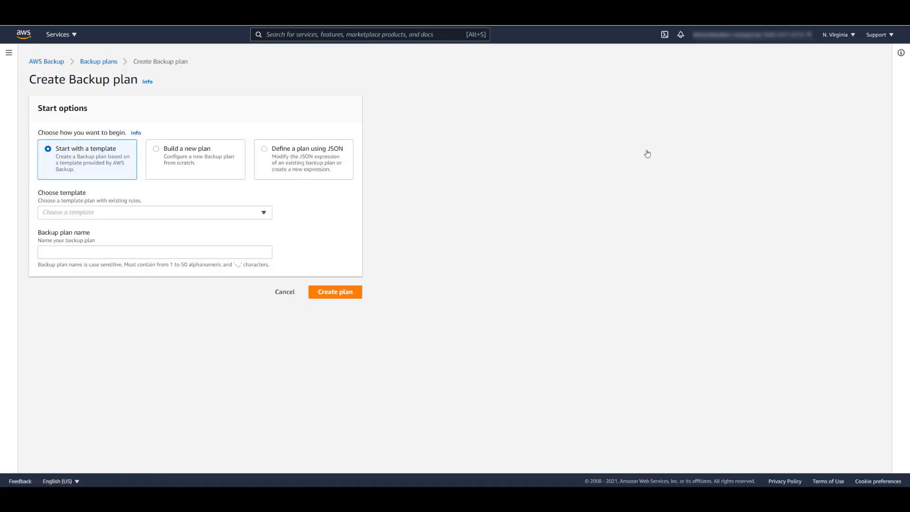
pyautogui.moveTo(311, 132)
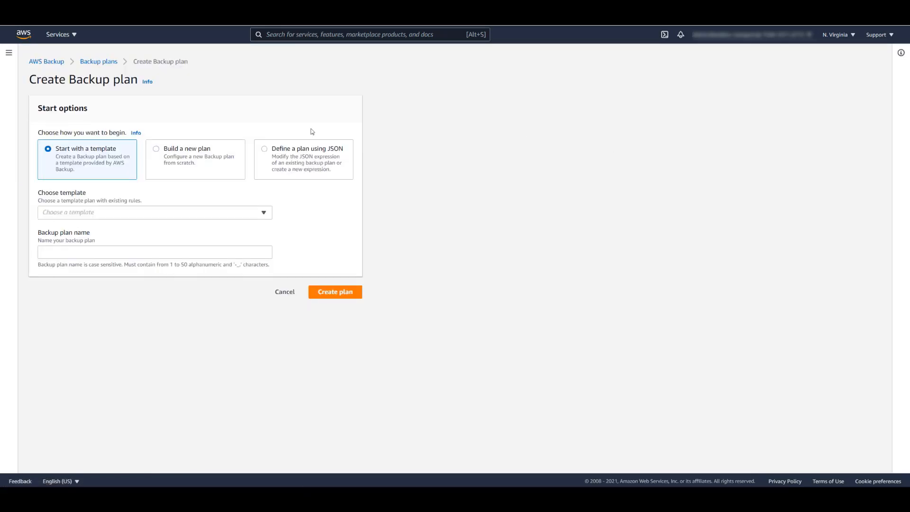
# Build a new plan named webapp1 with a backup rule named daily-with-copy.
pyautogui.click(156, 149)
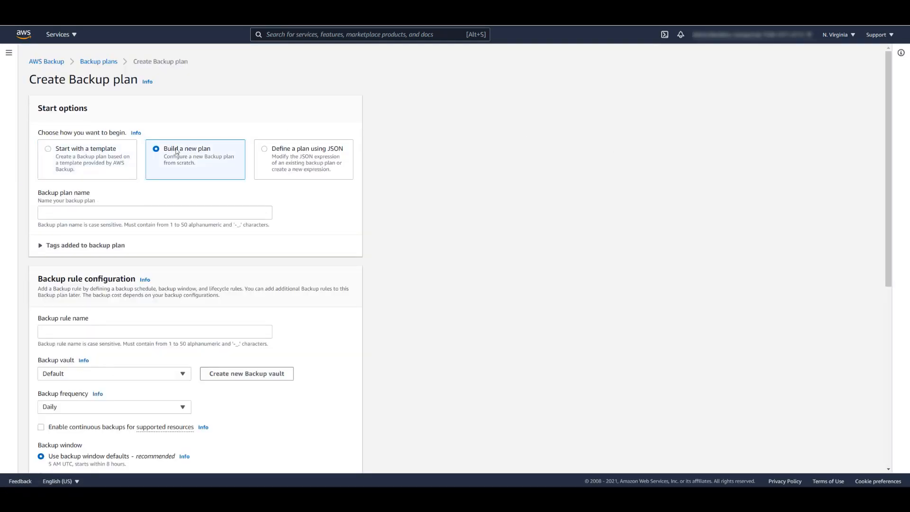
pyautogui.write('webapp1')
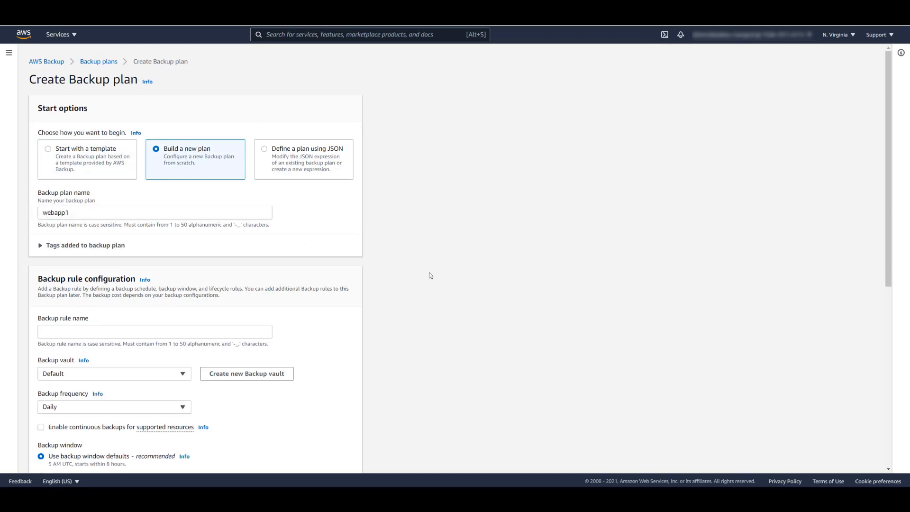
pyautogui.scroll(-3)
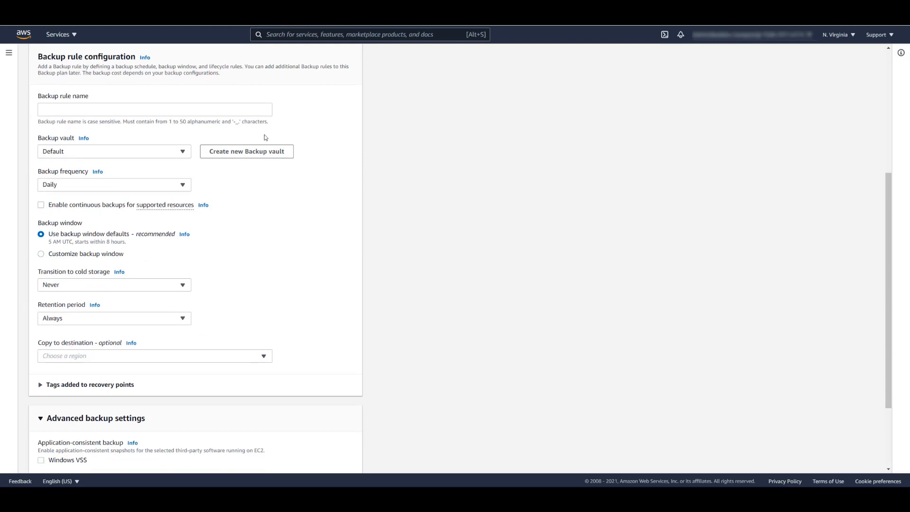
pyautogui.write('daily-with-copy')
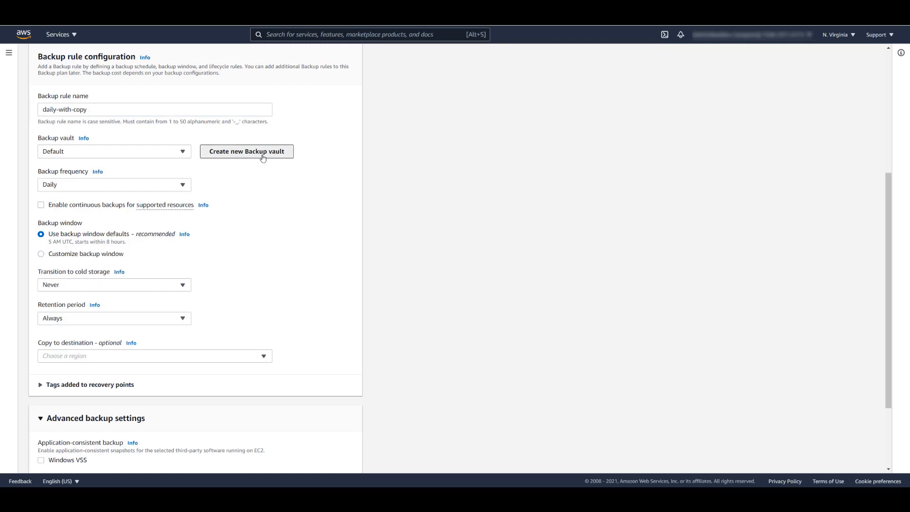
# Create backup vault webapp1-source using the default aws/backup encryption key.
pyautogui.click(246, 152)
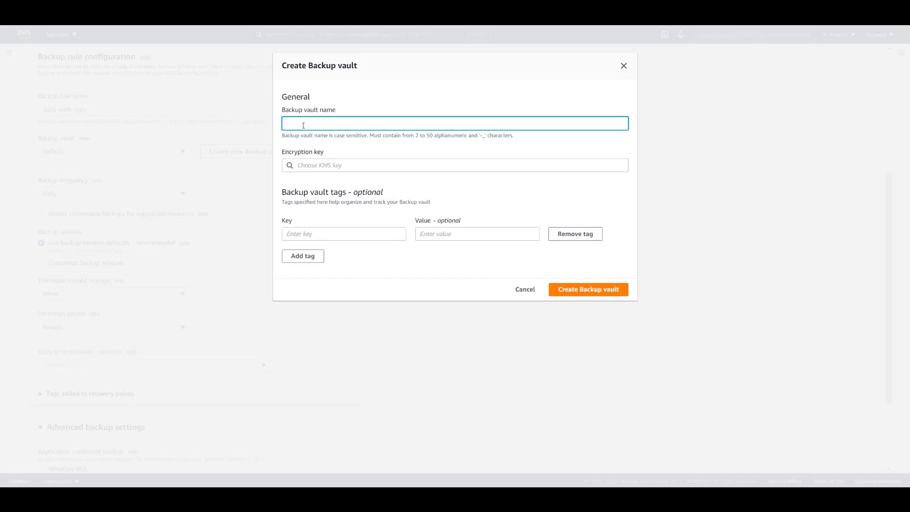
pyautogui.write('webapp1-source')
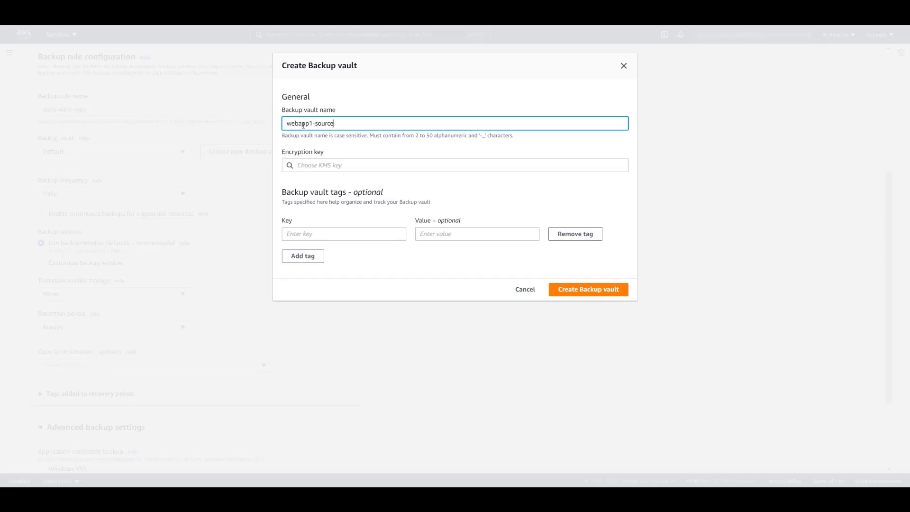
pyautogui.click(455, 165)
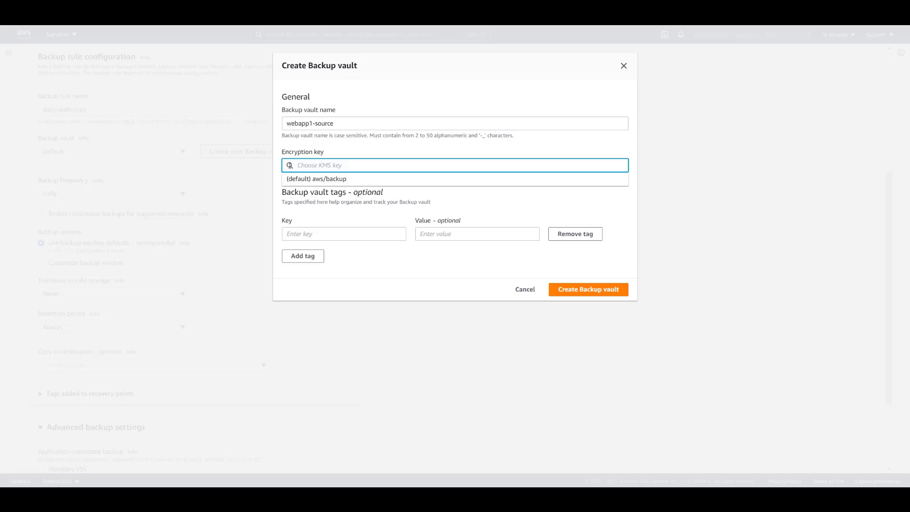
pyautogui.click(313, 179)
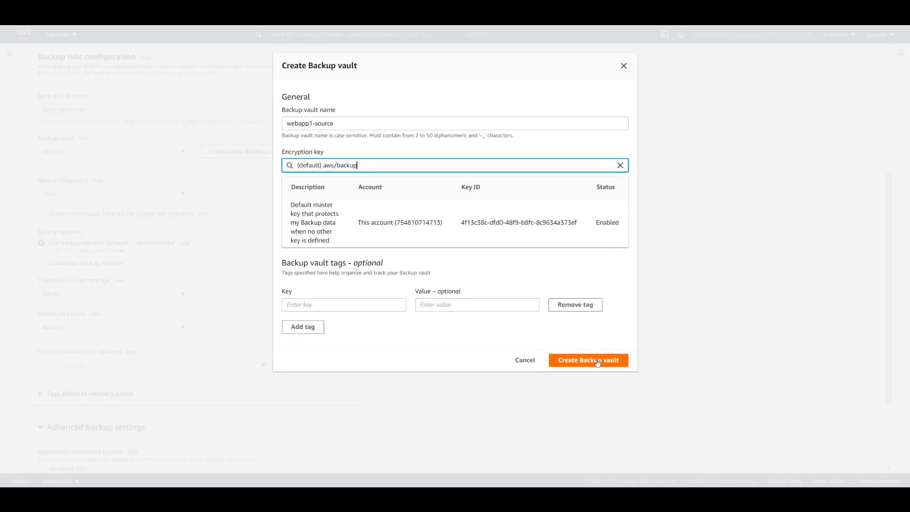
pyautogui.click(588, 360)
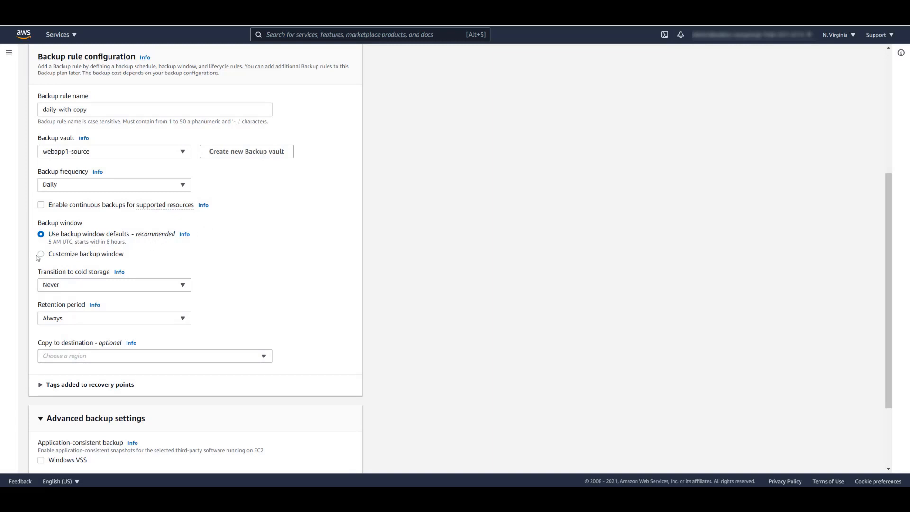
# Set the rule's backup window to 08:00 PM UTC, 6-hour completion, 30-day retention.
pyautogui.click(41, 254)
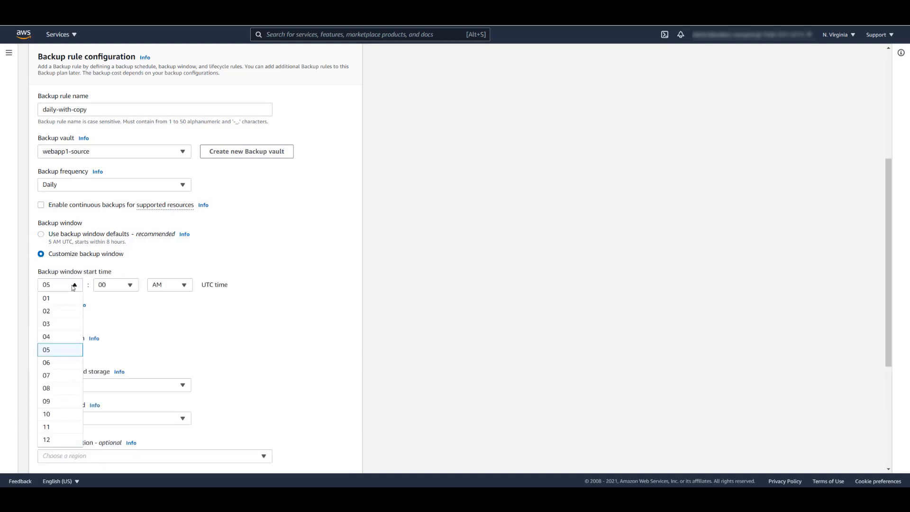
pyautogui.click(168, 285)
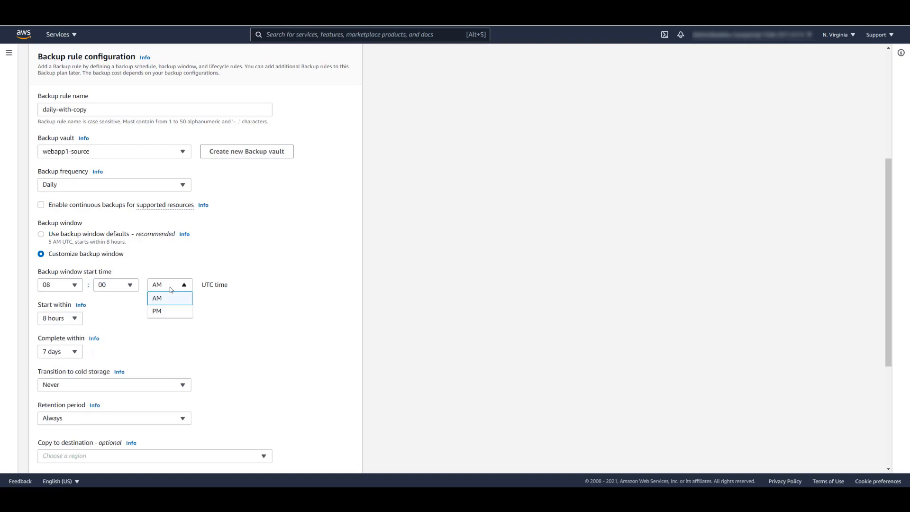
pyautogui.click(157, 310)
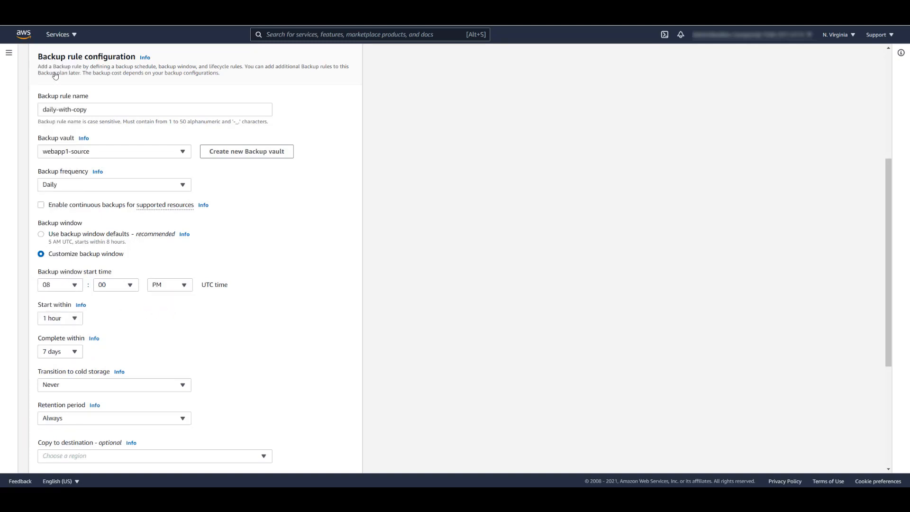
pyautogui.click(60, 352)
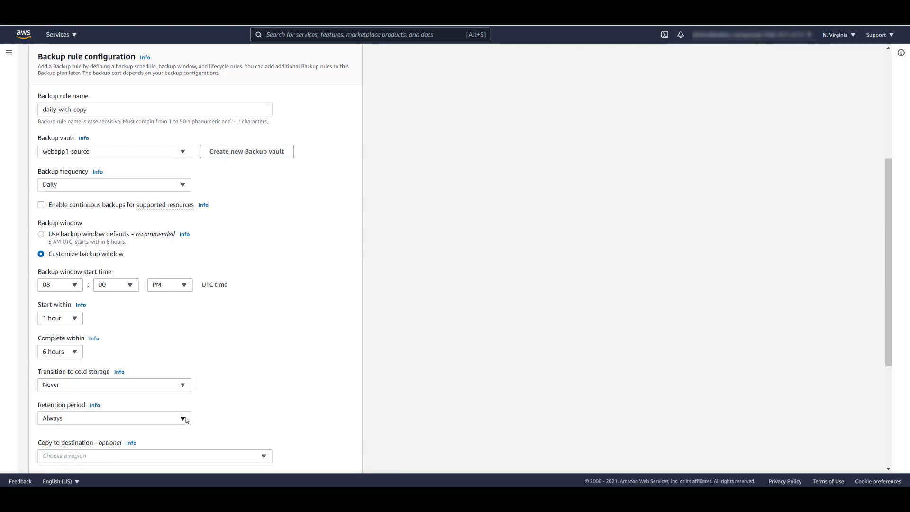
pyautogui.click(114, 418)
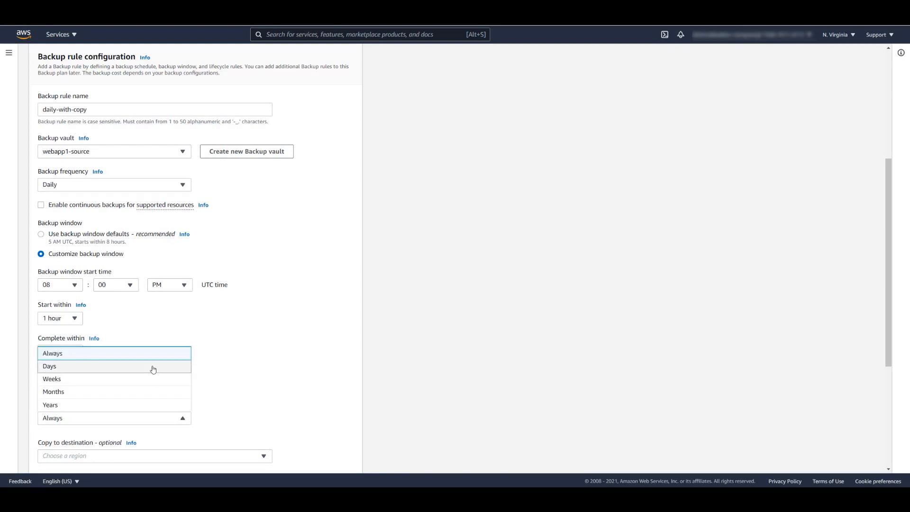
pyautogui.click(49, 365)
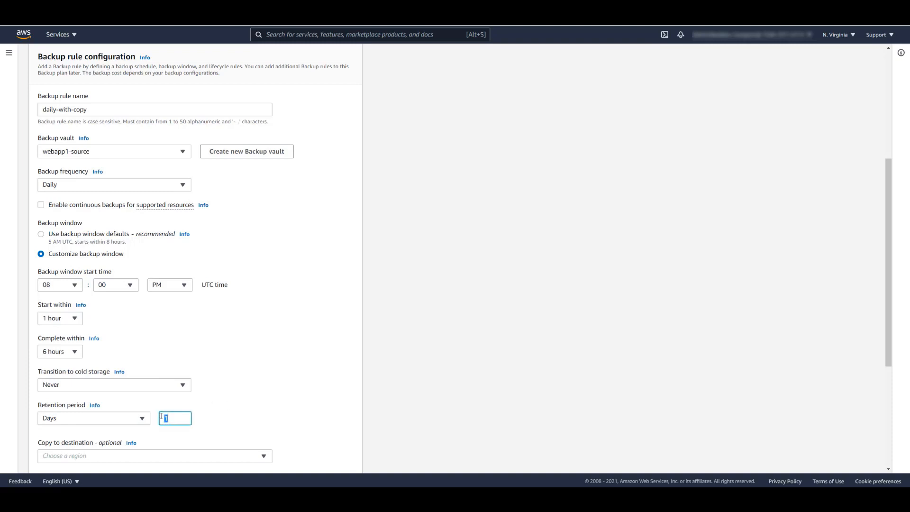
pyautogui.write('30')
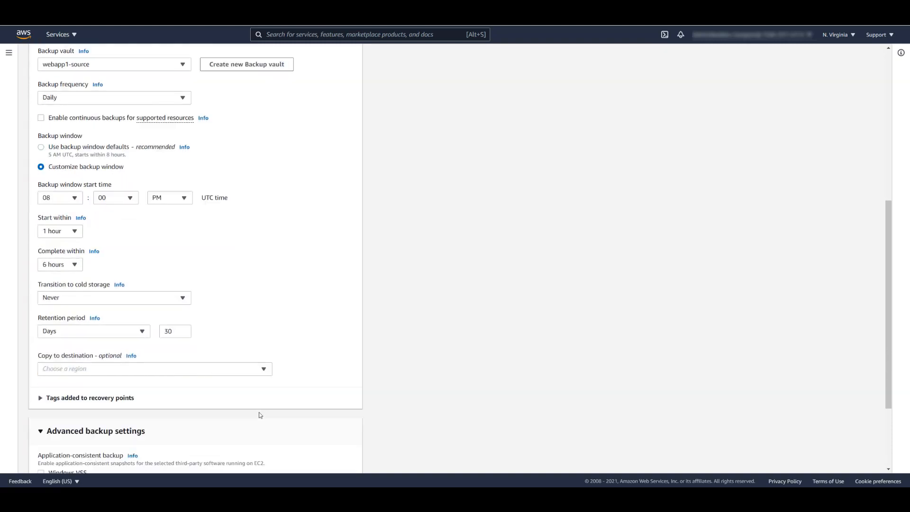
pyautogui.scroll(-3)
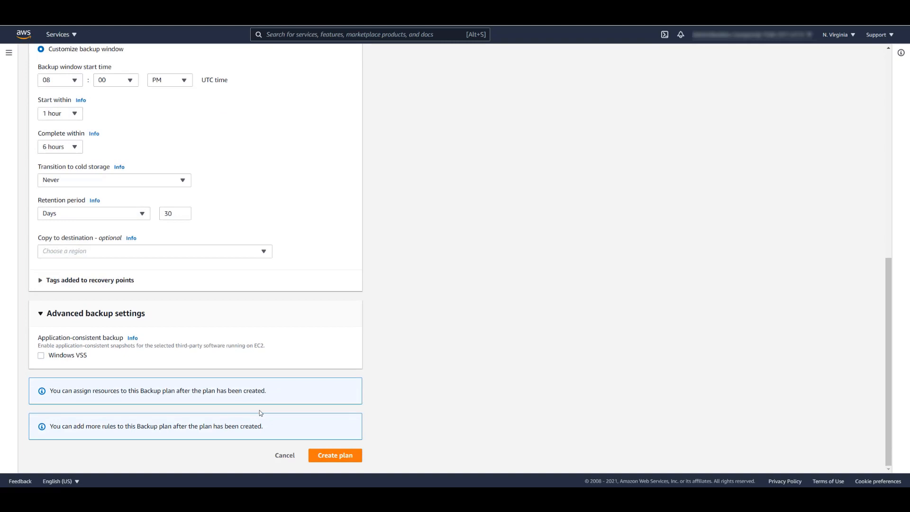
# Copy backups to US West (N. California) into a new vault, webapp1-target.
pyautogui.click(154, 251)
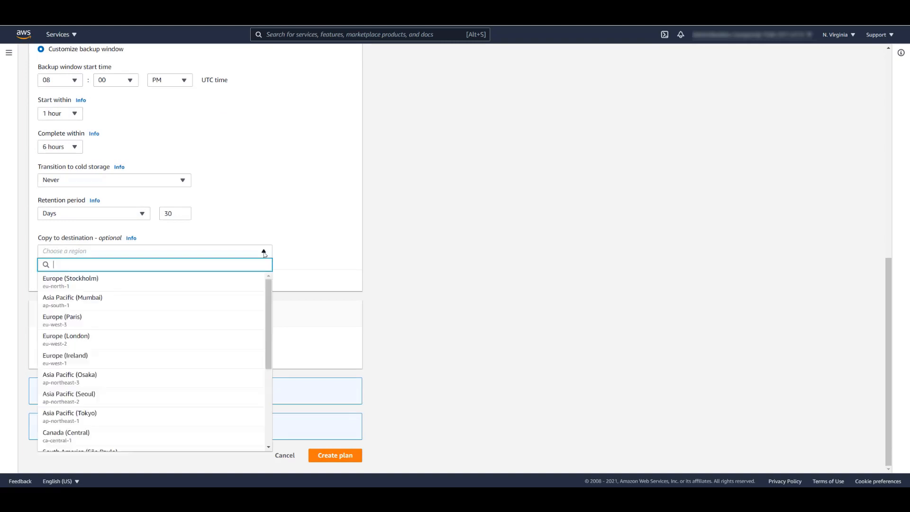
pyautogui.scroll(-3)
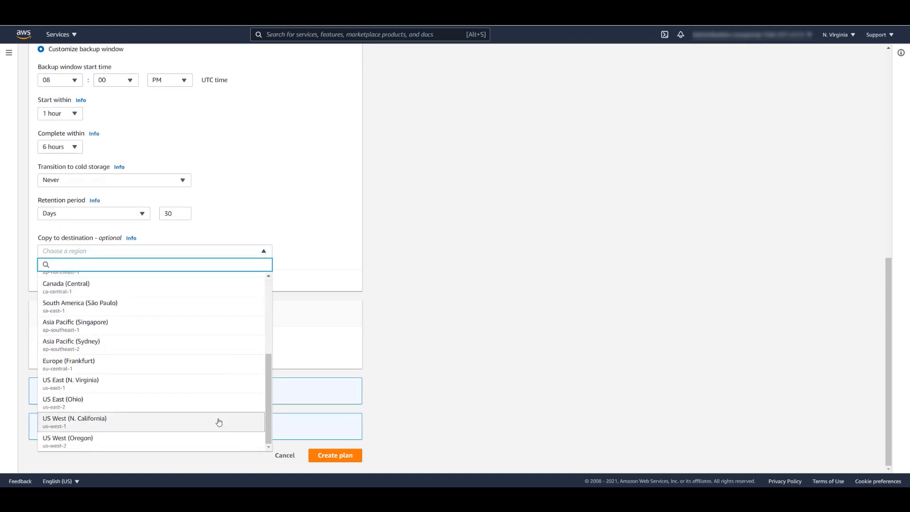
pyautogui.click(74, 422)
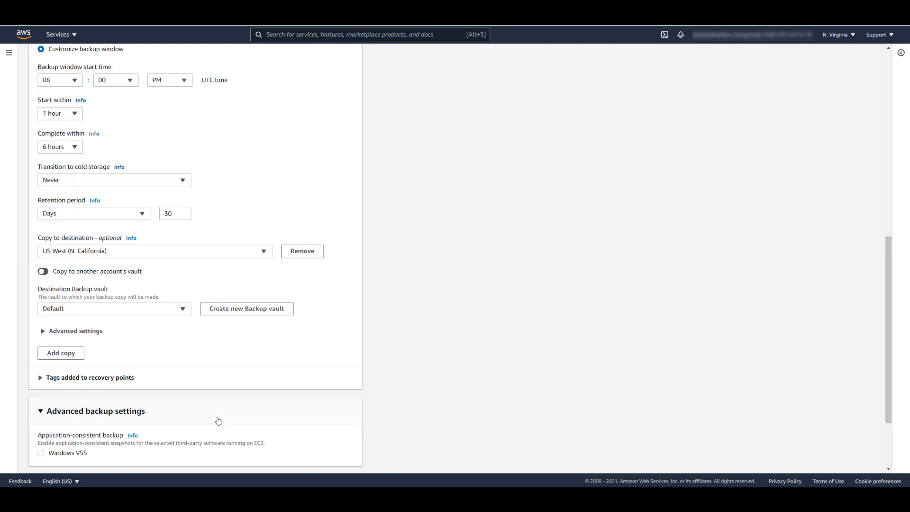
pyautogui.moveTo(139, 283)
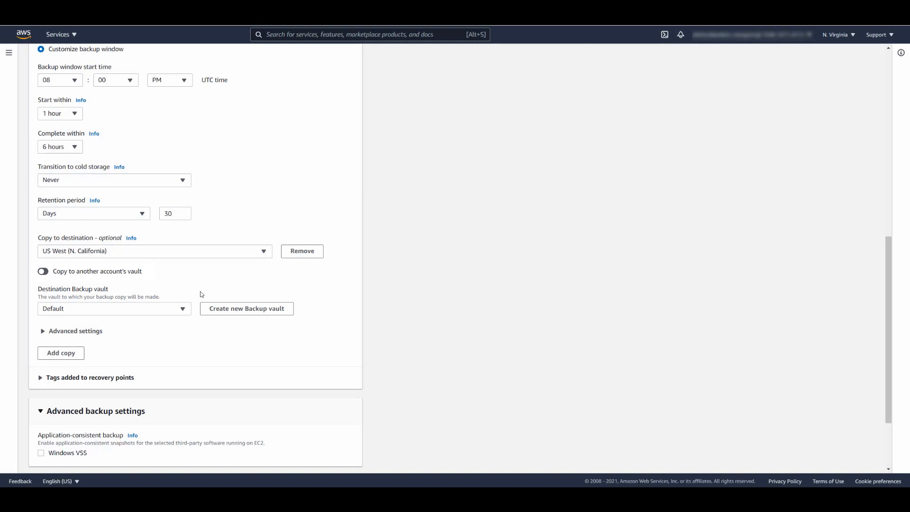
pyautogui.click(246, 309)
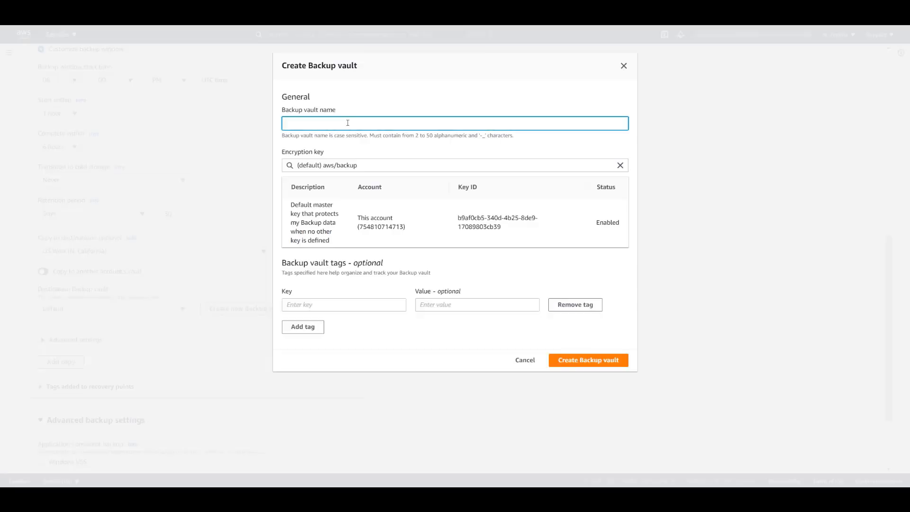
pyautogui.write('webapp1-target')
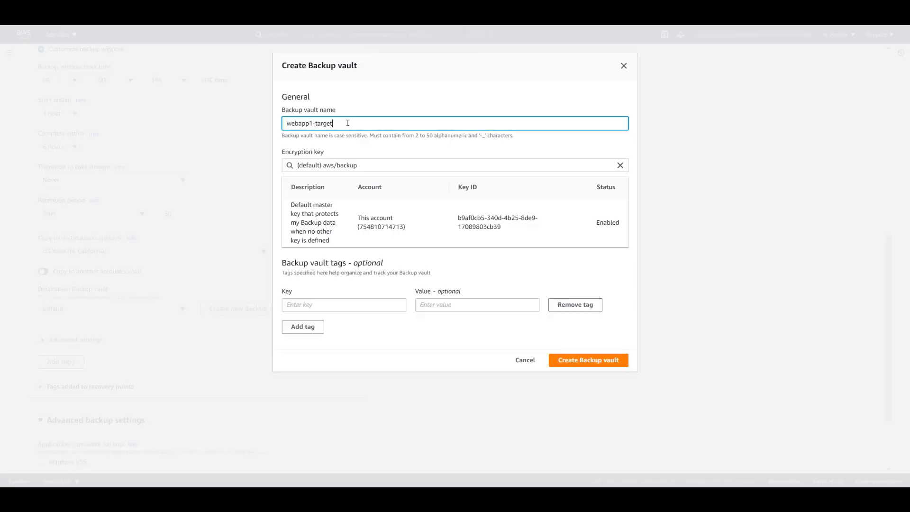
pyautogui.click(588, 360)
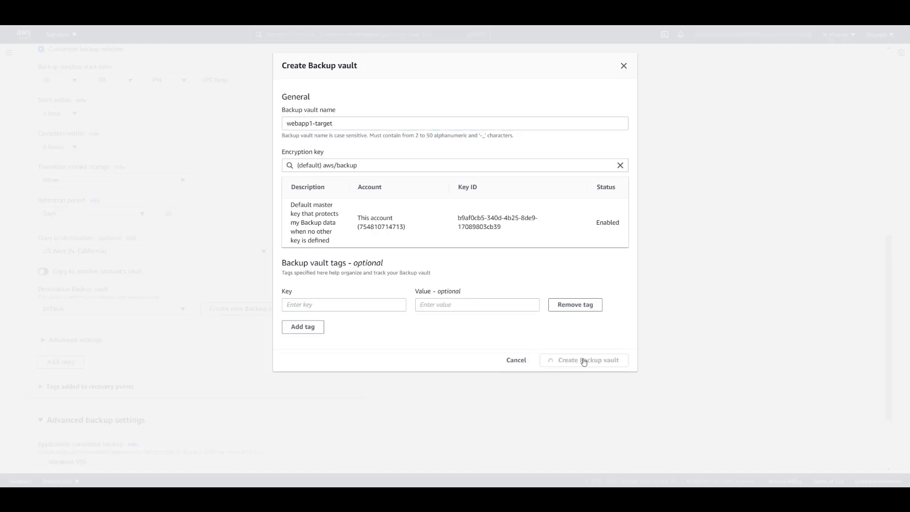
pyautogui.click(584, 360)
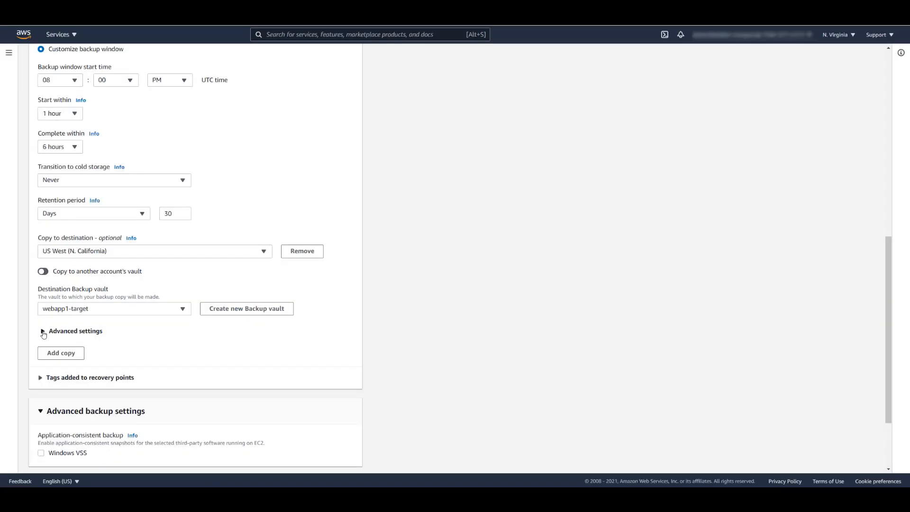
# Move copies to cold storage after 2 weeks, retain them 6 months, and create the plan.
pyautogui.click(41, 331)
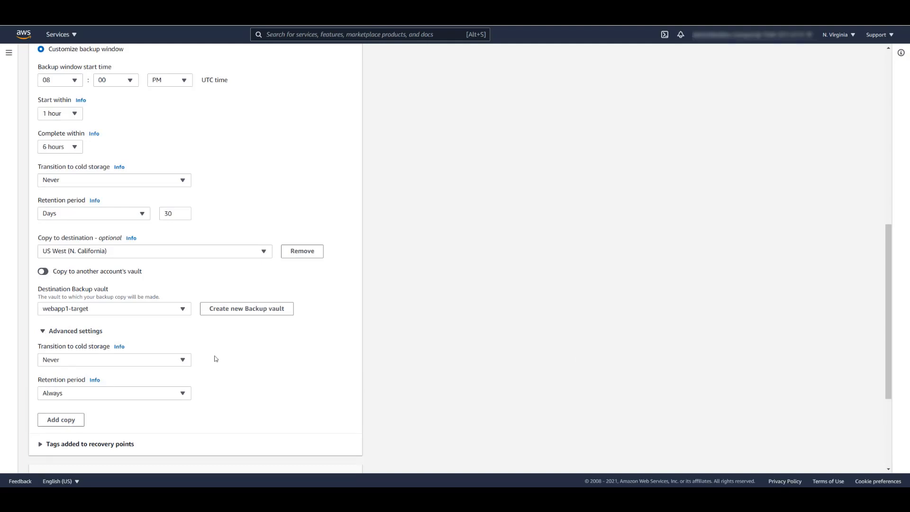
pyautogui.click(113, 360)
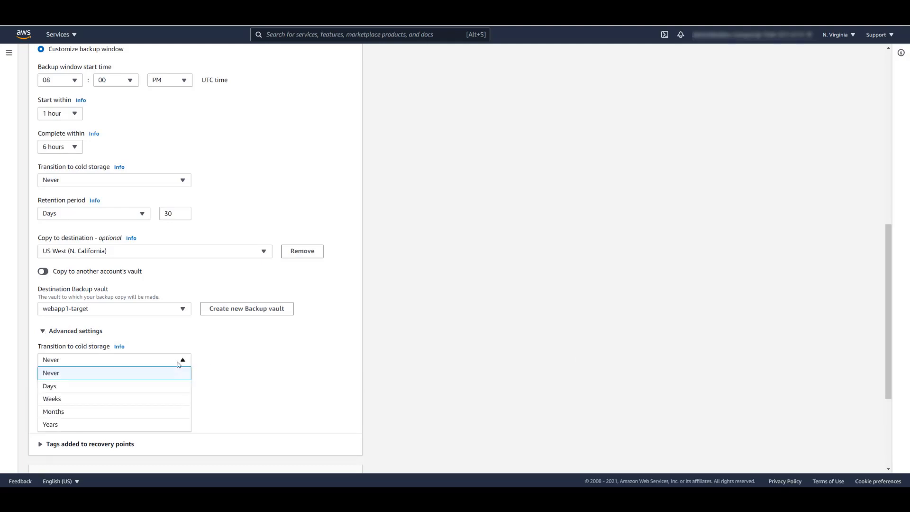
pyautogui.click(52, 399)
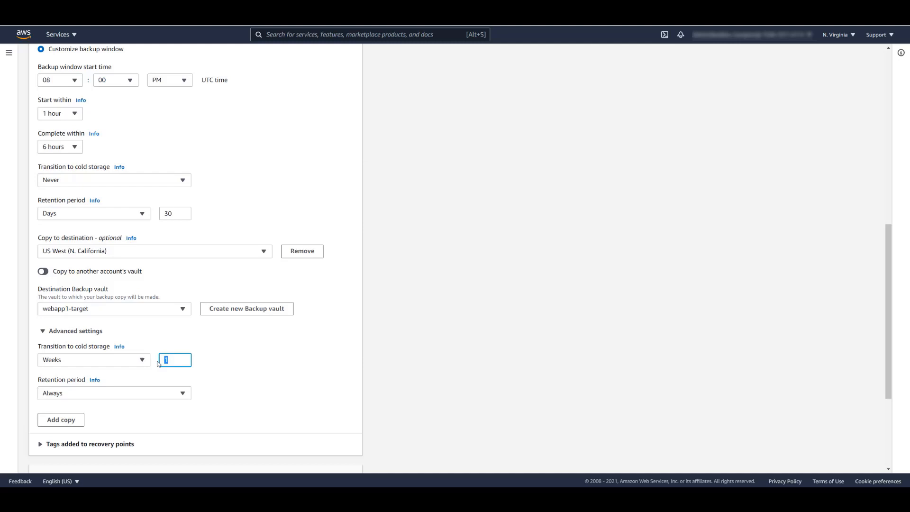
pyautogui.write('2')
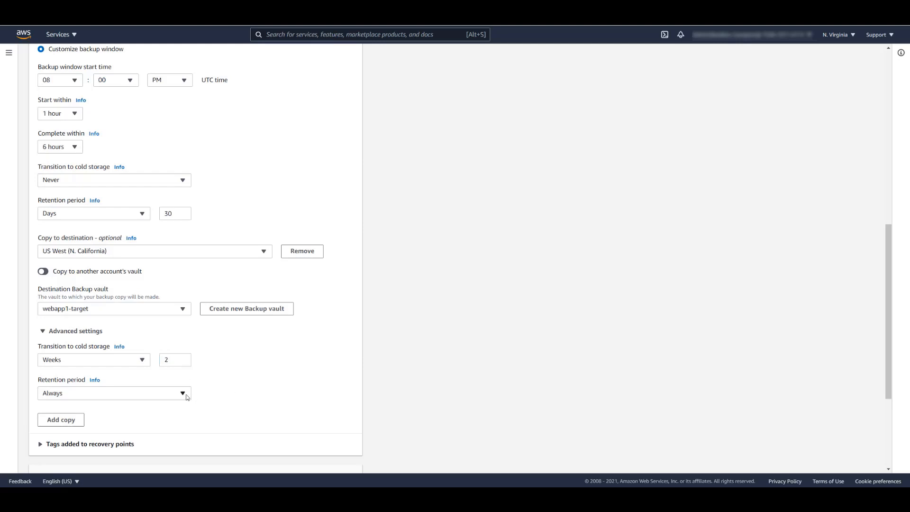
pyautogui.click(114, 393)
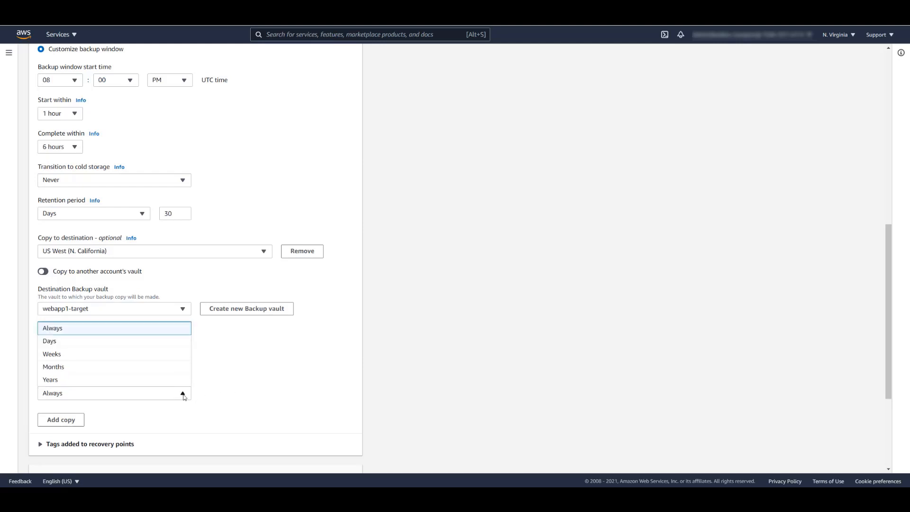
pyautogui.click(54, 367)
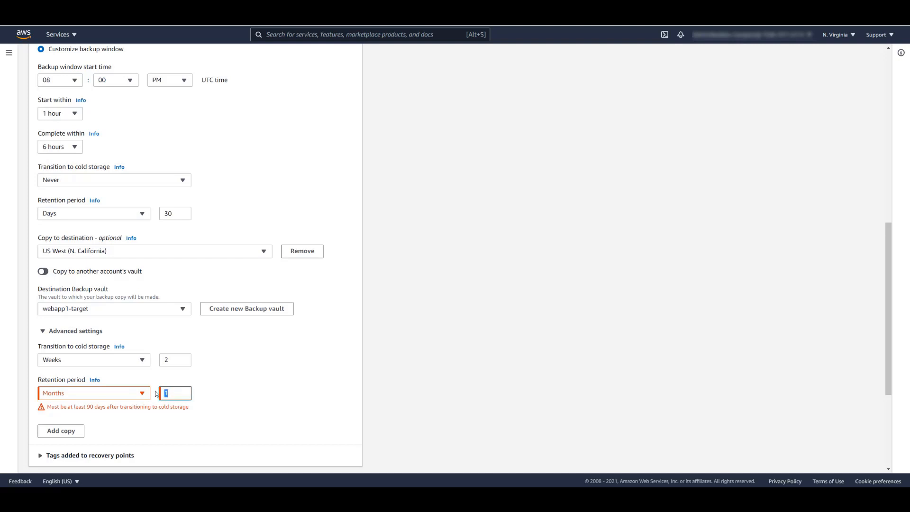
pyautogui.write('6')
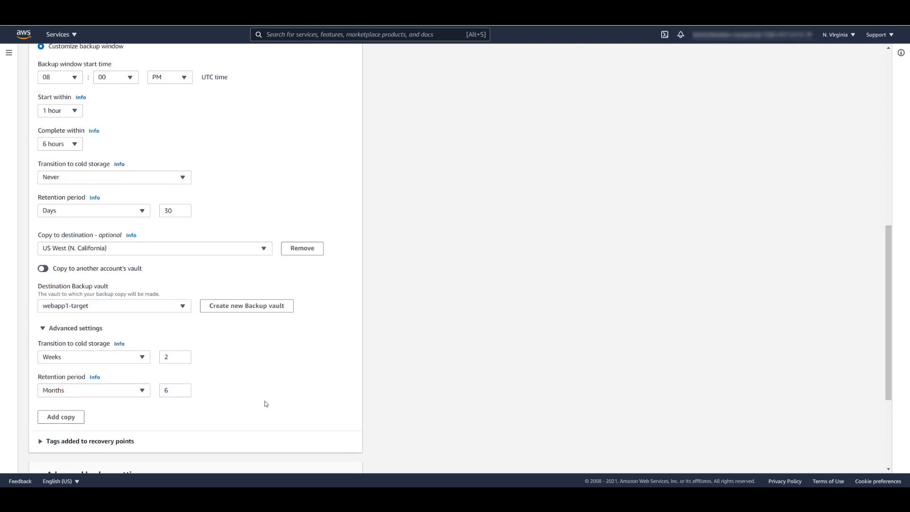
pyautogui.scroll(-3)
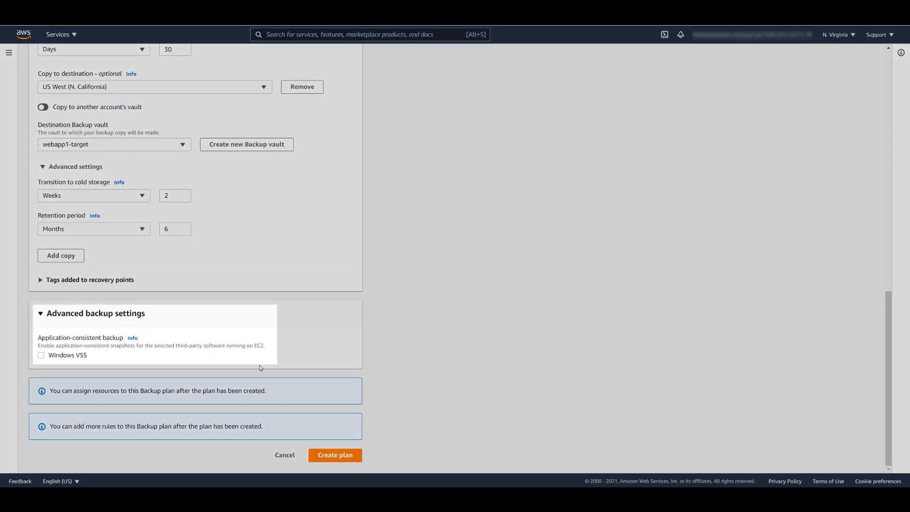
pyautogui.moveTo(263, 362)
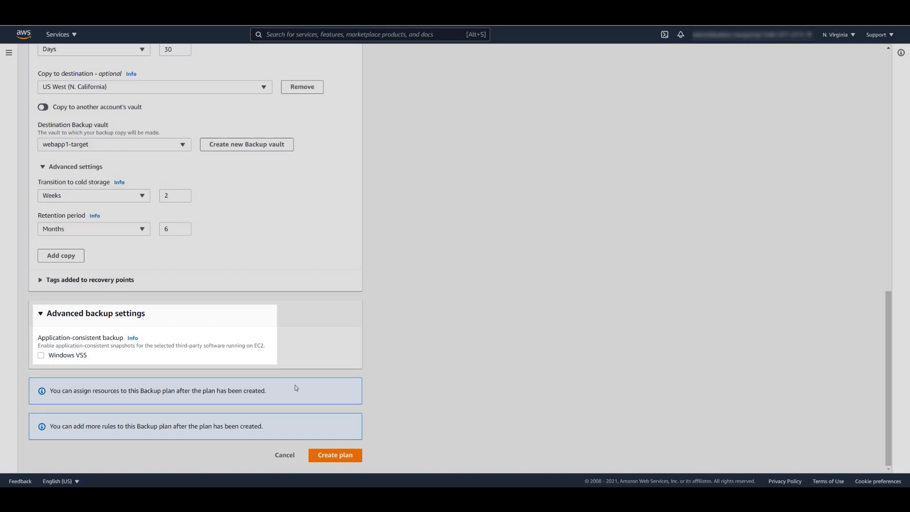
pyautogui.click(335, 455)
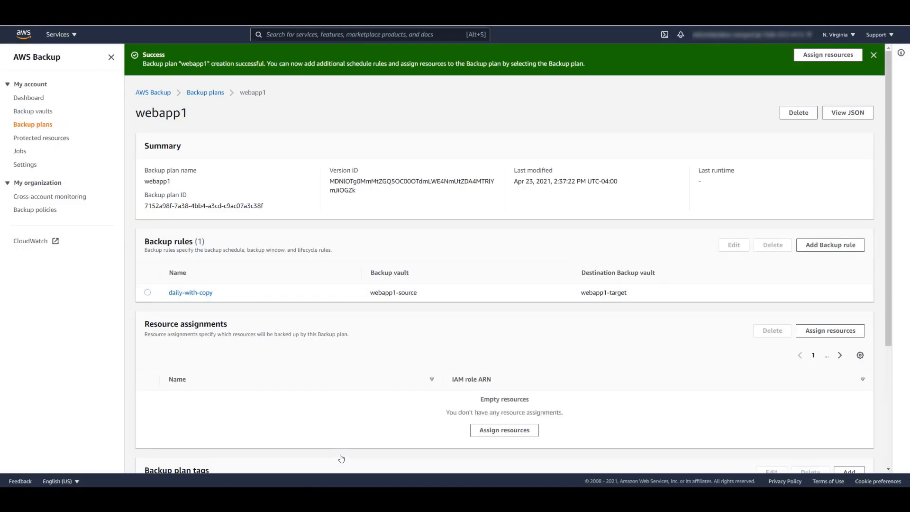
pyautogui.moveTo(618, 464)
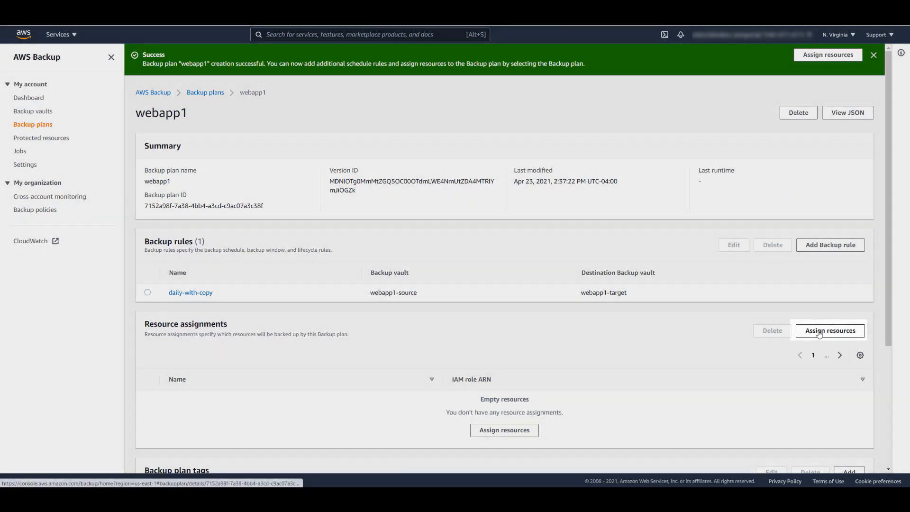
# Assign EC2 instances i-0704927b9edd801b3 and i-05de15323d2ceafee to webapp1 by resource ID.
pyautogui.click(830, 331)
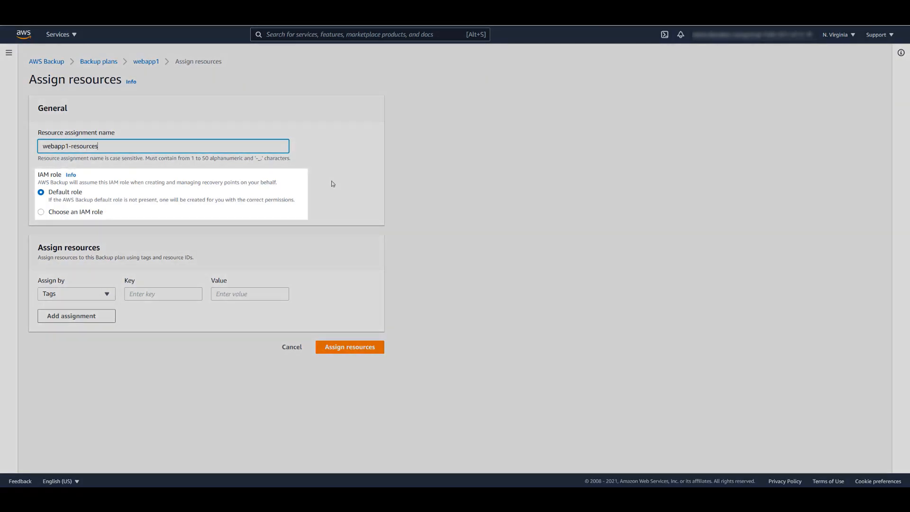
pyautogui.moveTo(242, 210)
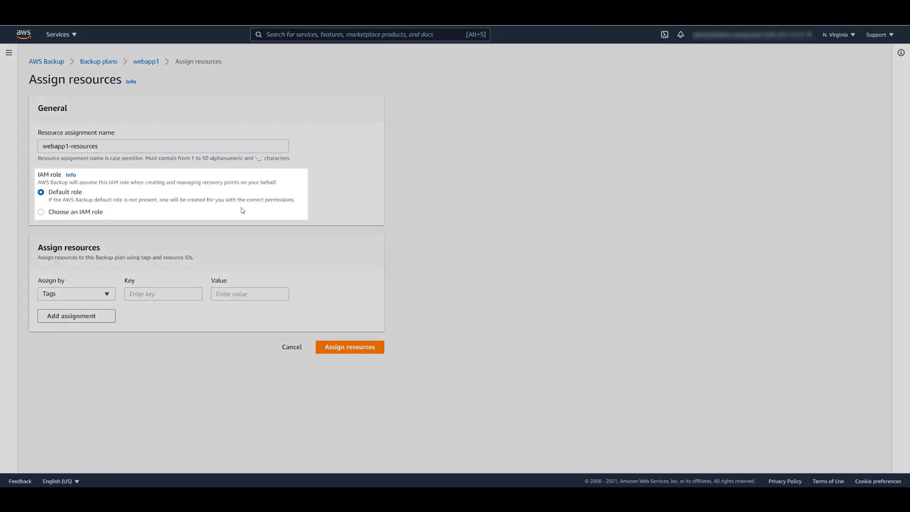
pyautogui.click(76, 293)
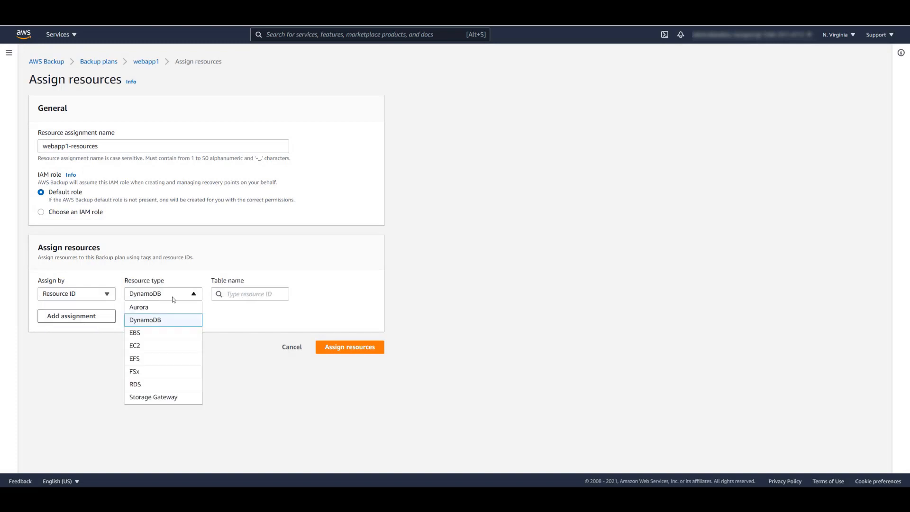
pyautogui.click(134, 346)
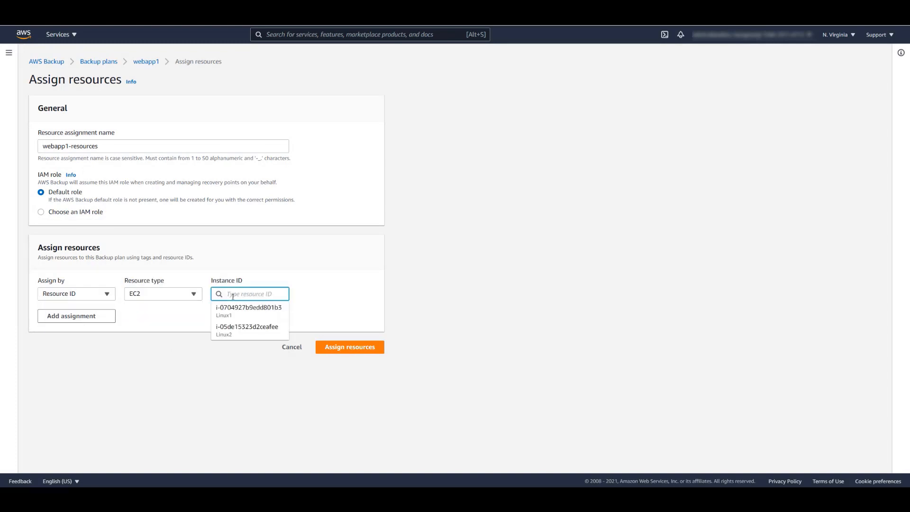
pyautogui.click(249, 310)
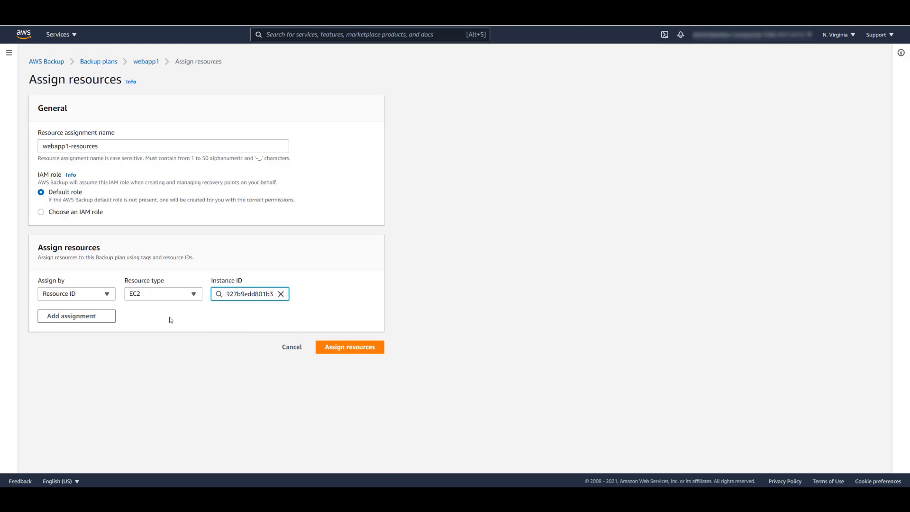
pyautogui.click(70, 316)
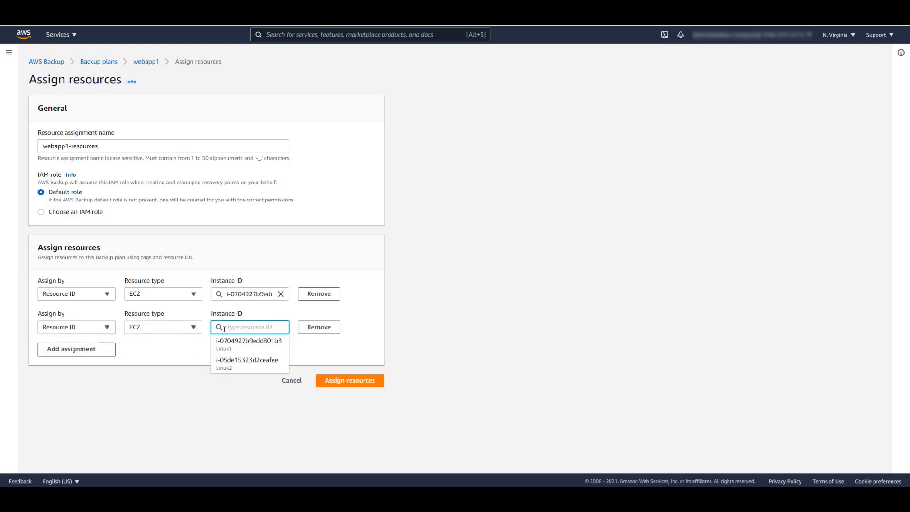
pyautogui.click(246, 359)
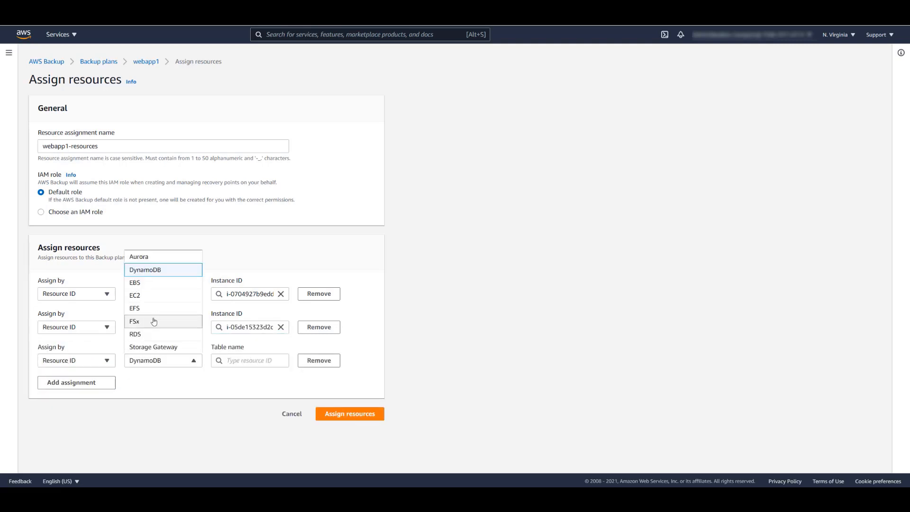
# Add EFS fs-e123e155 and two FSx file systems, then save the assignment.
pyautogui.click(134, 308)
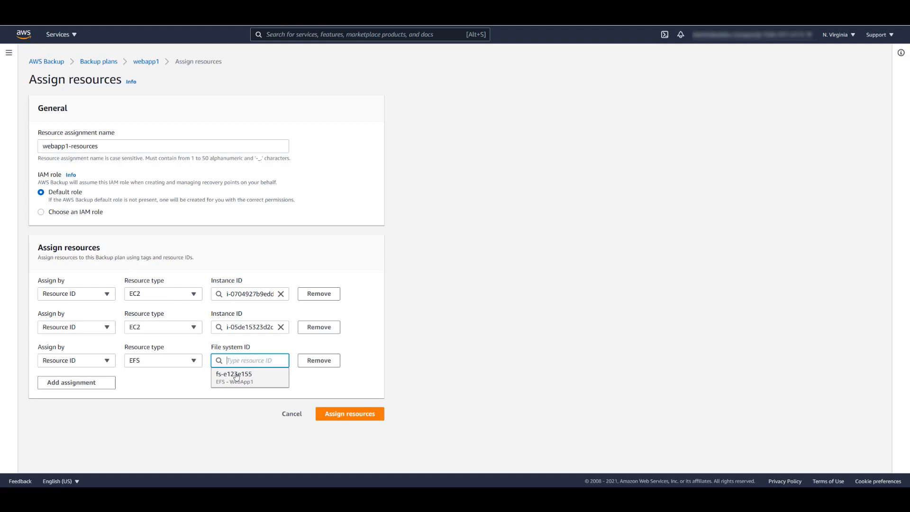
pyautogui.click(233, 377)
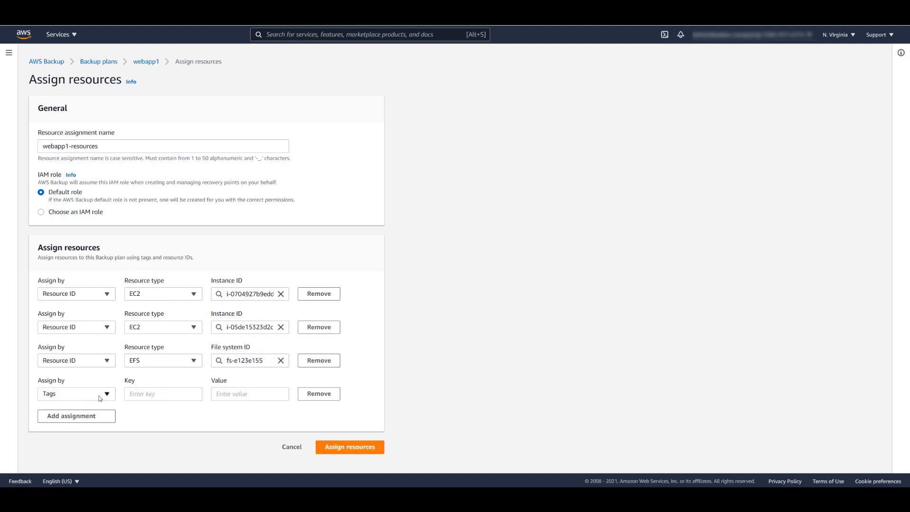
pyautogui.click(162, 393)
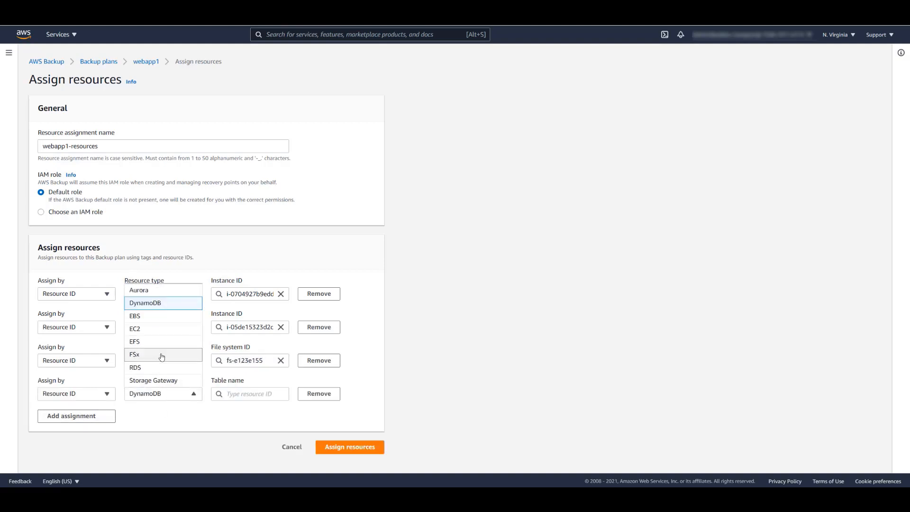
pyautogui.click(134, 355)
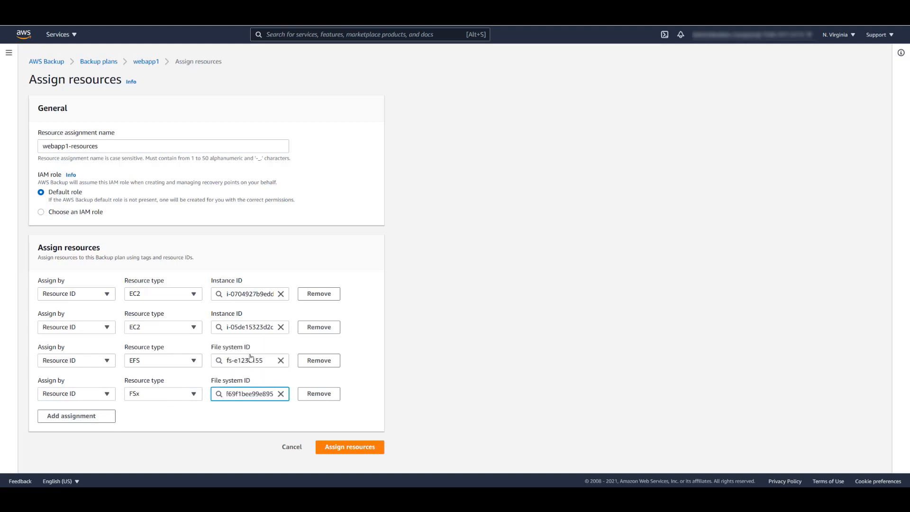
pyautogui.click(76, 393)
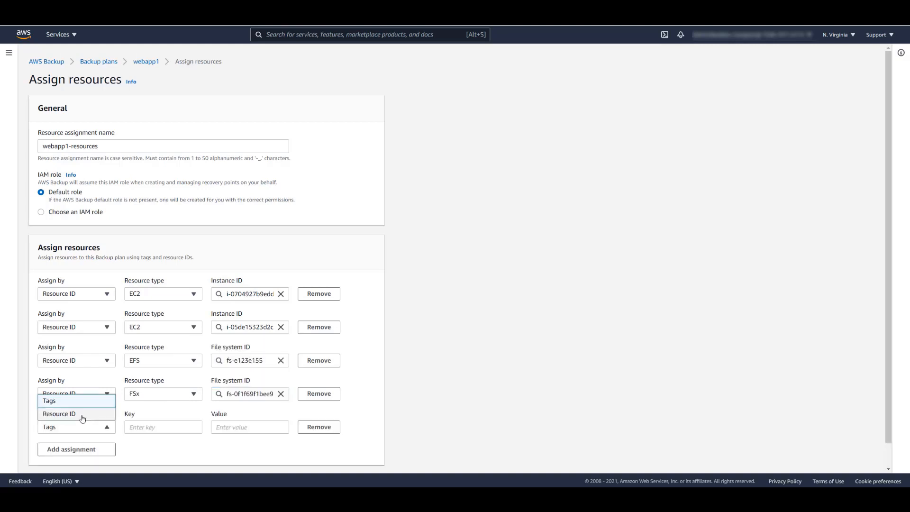
pyautogui.click(59, 413)
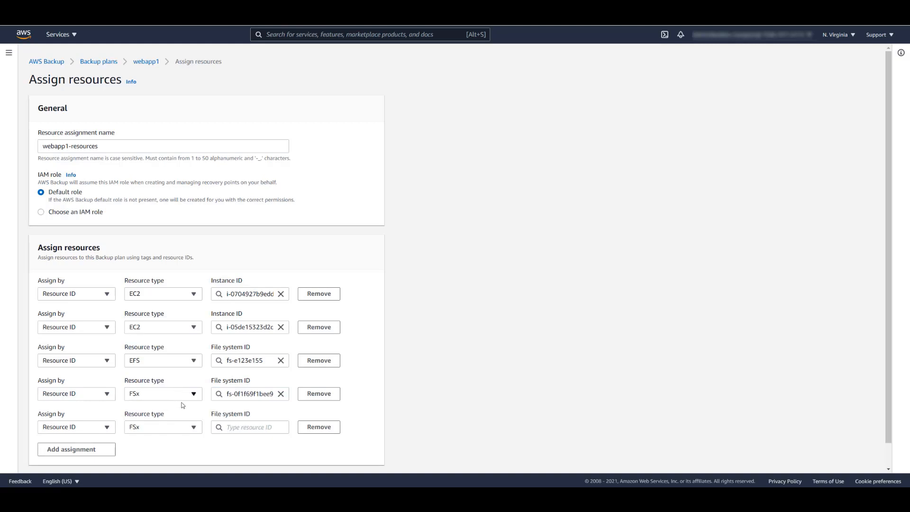
pyautogui.write('c19fc3f8aba17e')
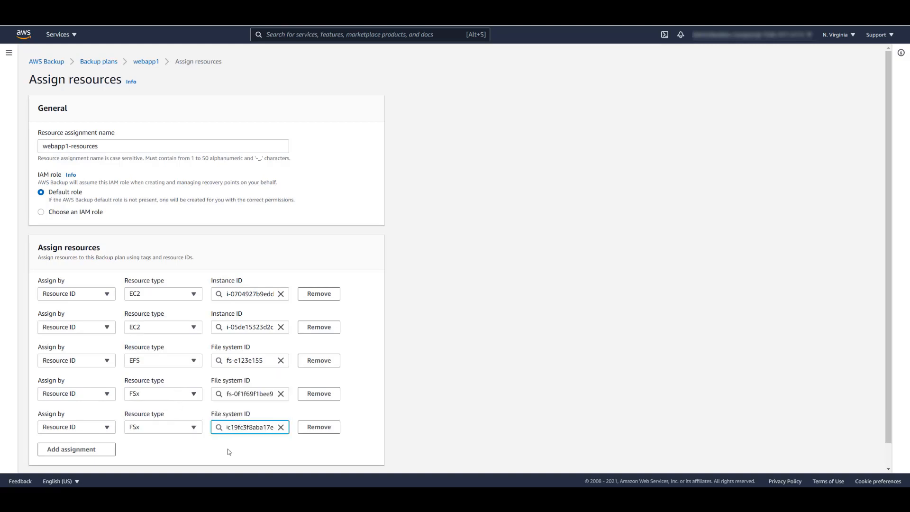
pyautogui.scroll(-3)
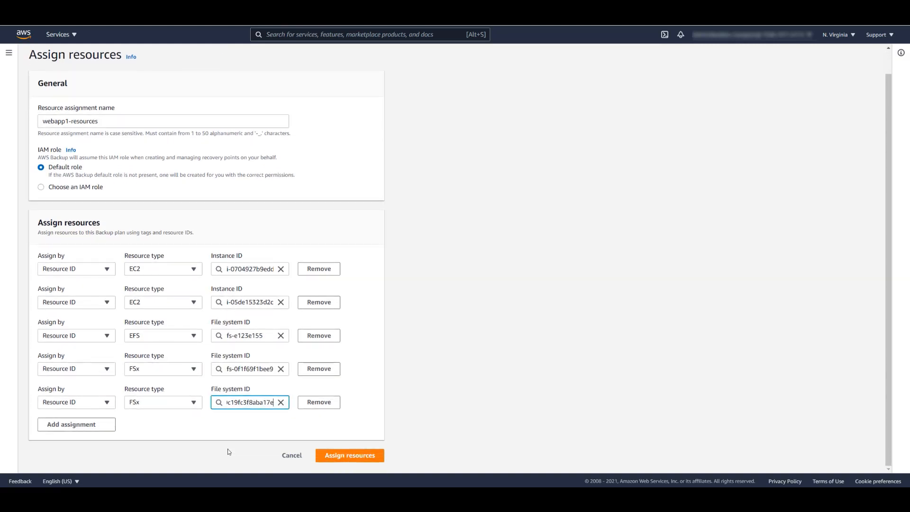
pyautogui.click(350, 455)
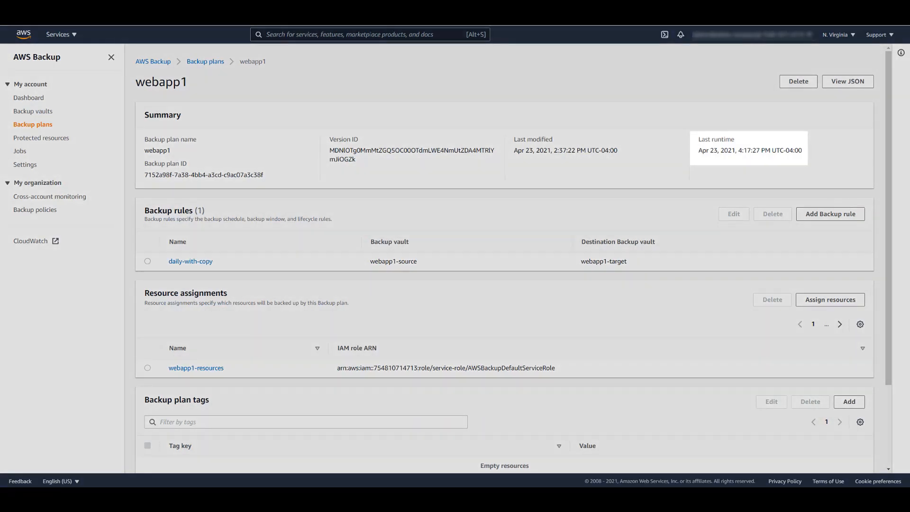
# Review Protected resources, then view the Jobs list with five completed backups.
pyautogui.click(41, 138)
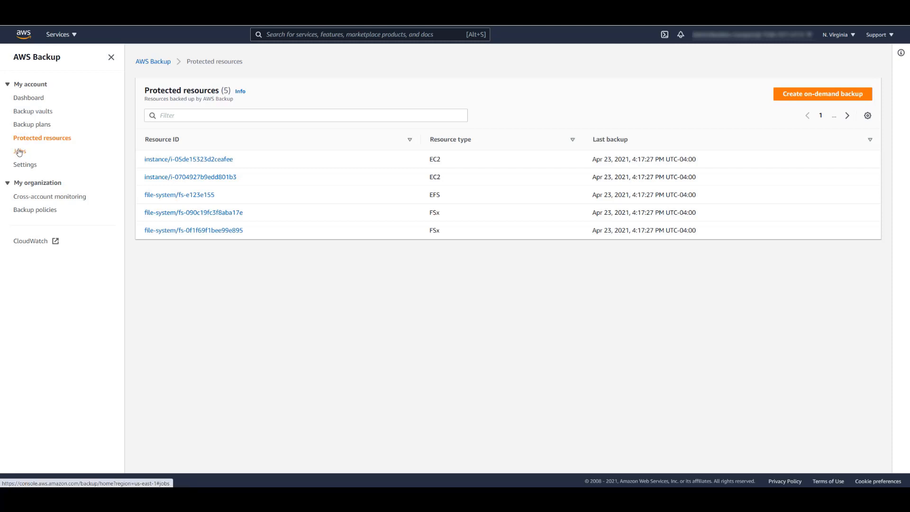
pyautogui.click(19, 151)
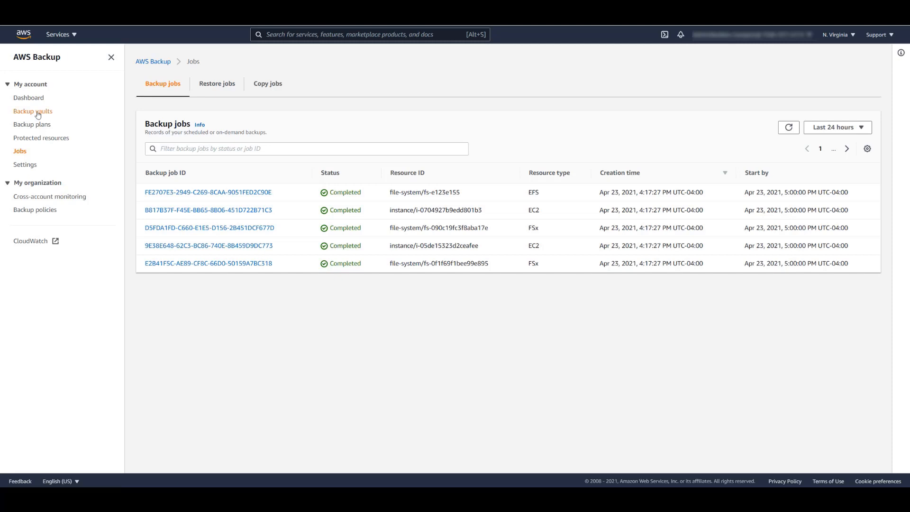
# Select the EC2 image recovery point in vault webapp1-source and open its actions.
pyautogui.click(33, 111)
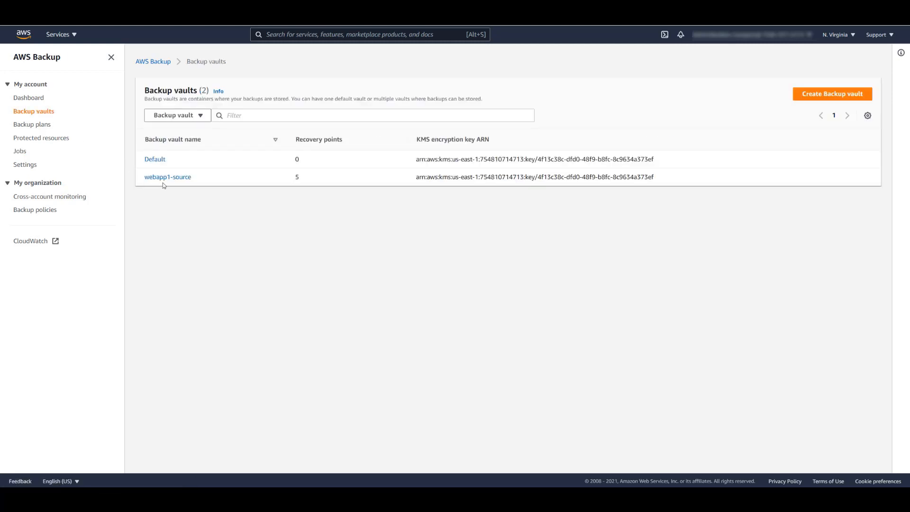
pyautogui.click(168, 176)
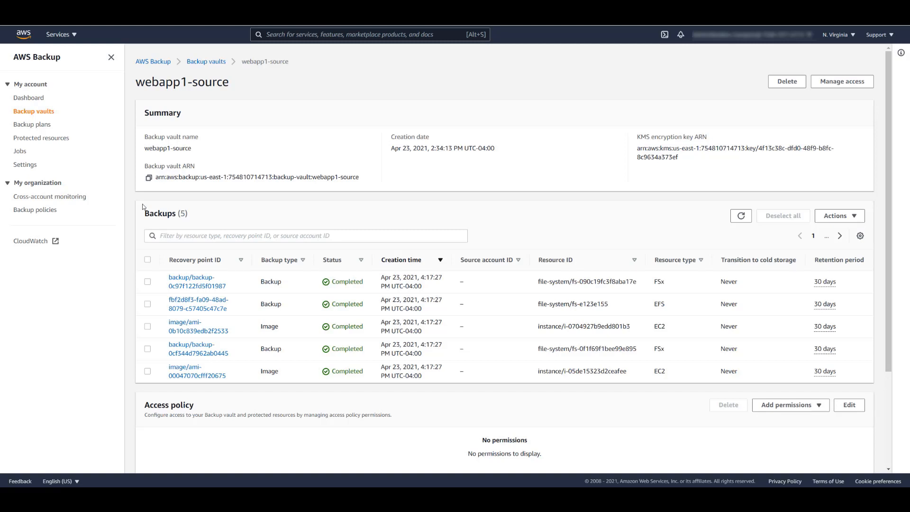
pyautogui.moveTo(155, 306)
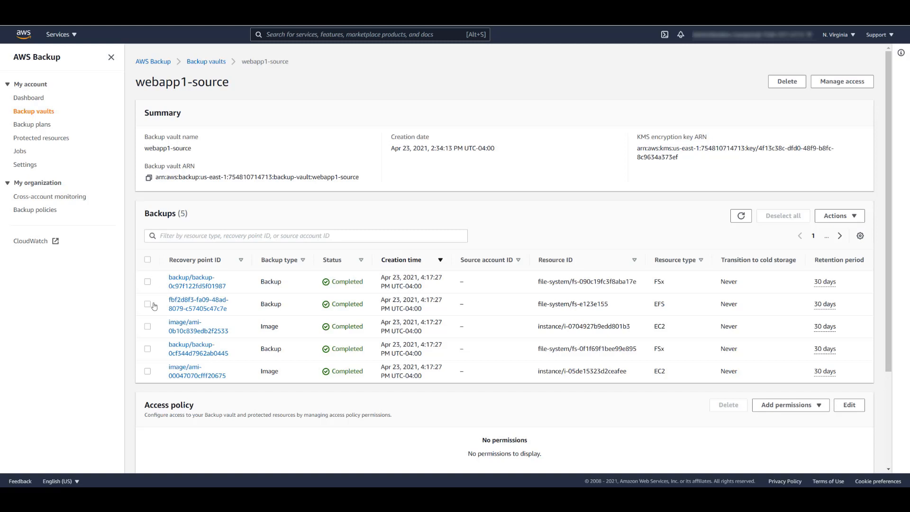
pyautogui.click(148, 326)
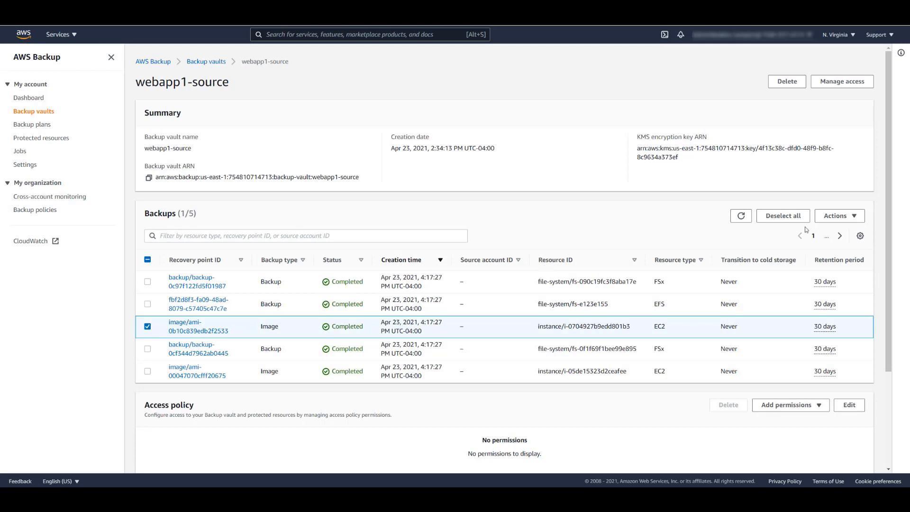
pyautogui.click(838, 215)
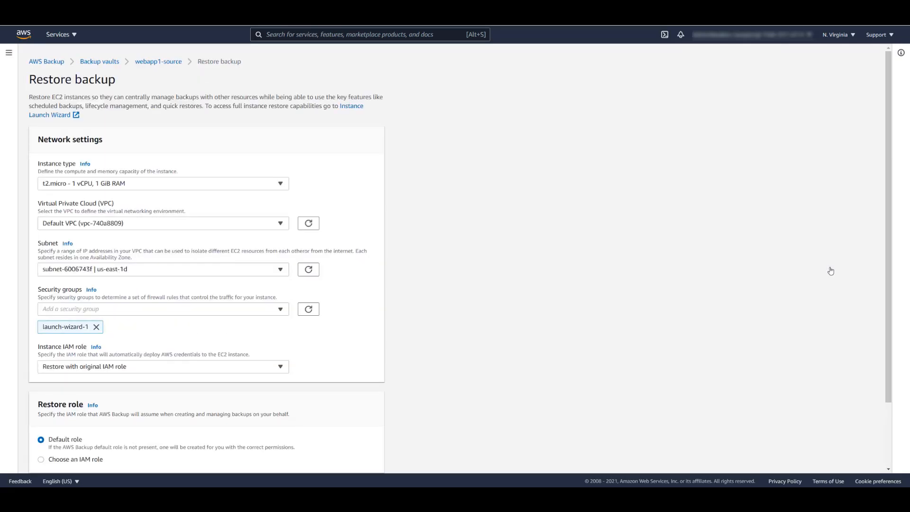
# Restore the EC2 instance from the recovery point using the default settings.
pyautogui.scroll(-3)
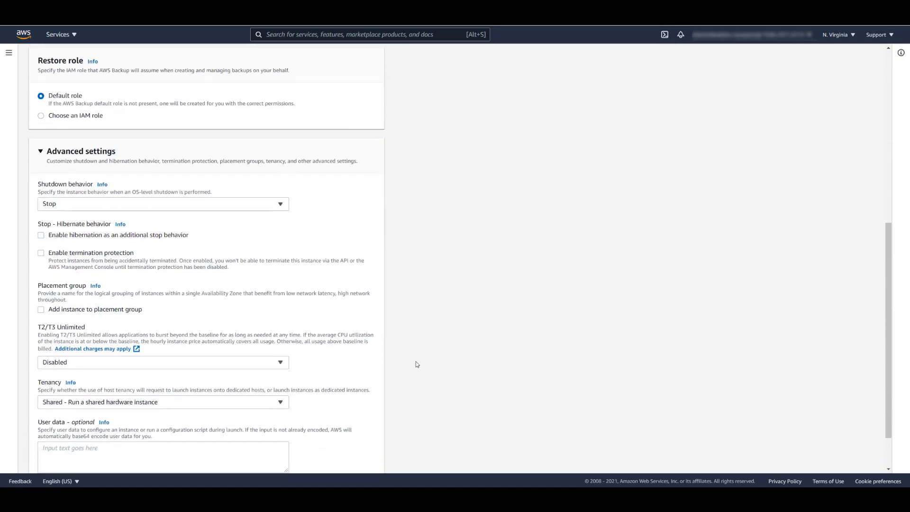
pyautogui.scroll(-3)
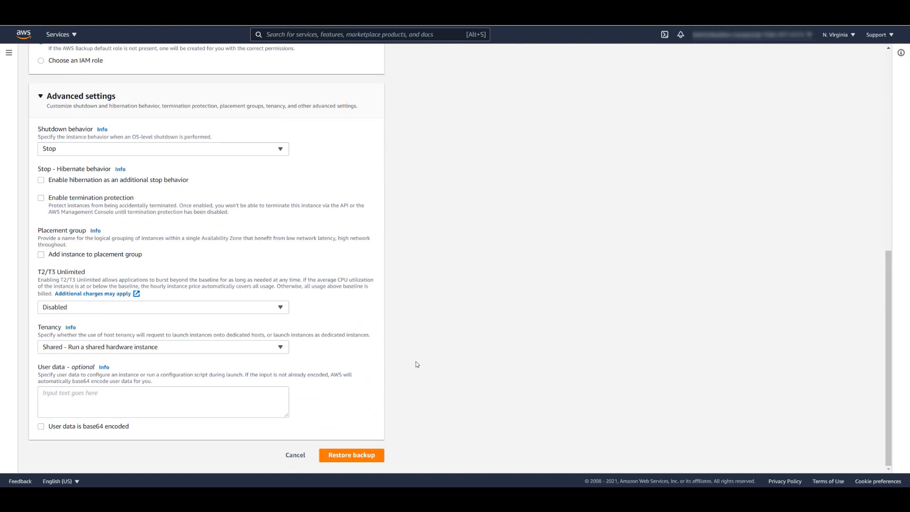
pyautogui.click(352, 455)
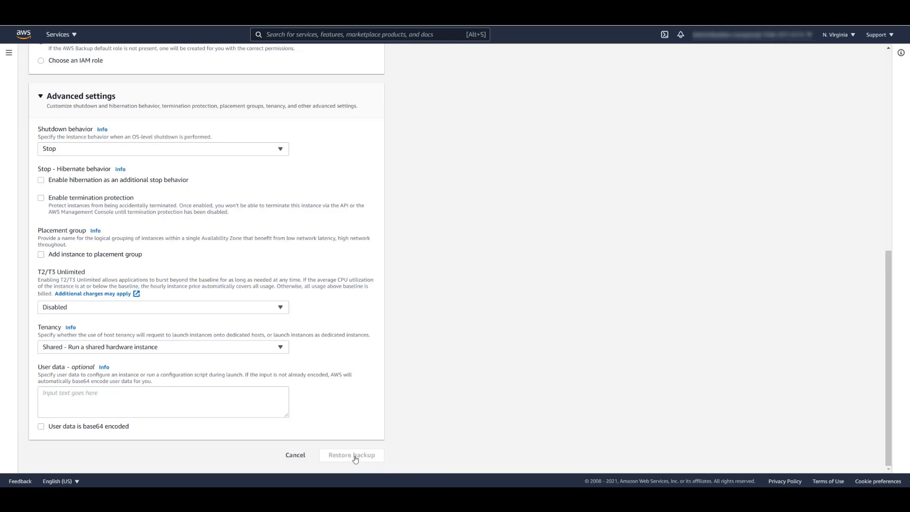
pyautogui.click(352, 454)
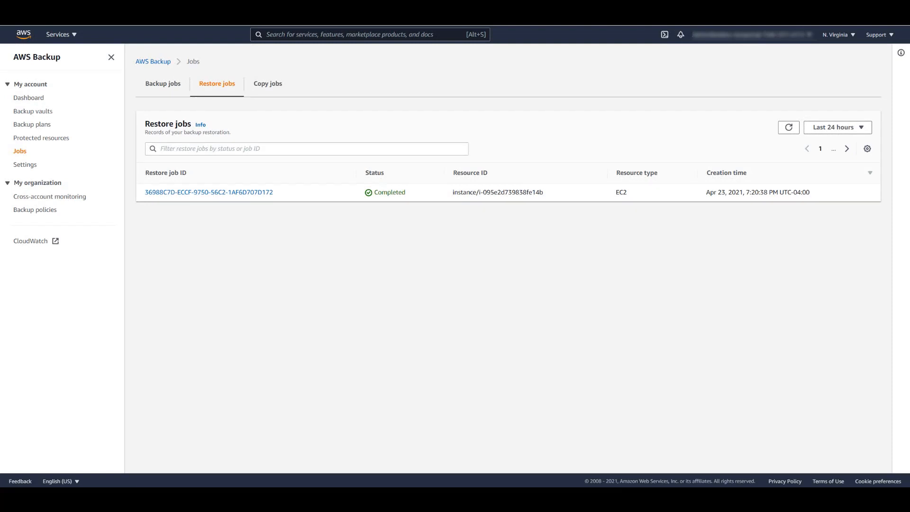
# Verify in EC2 that restored instance i-095e2d739838fe14b runs beside Linux1 and Linux2.
pyautogui.click(57, 34)
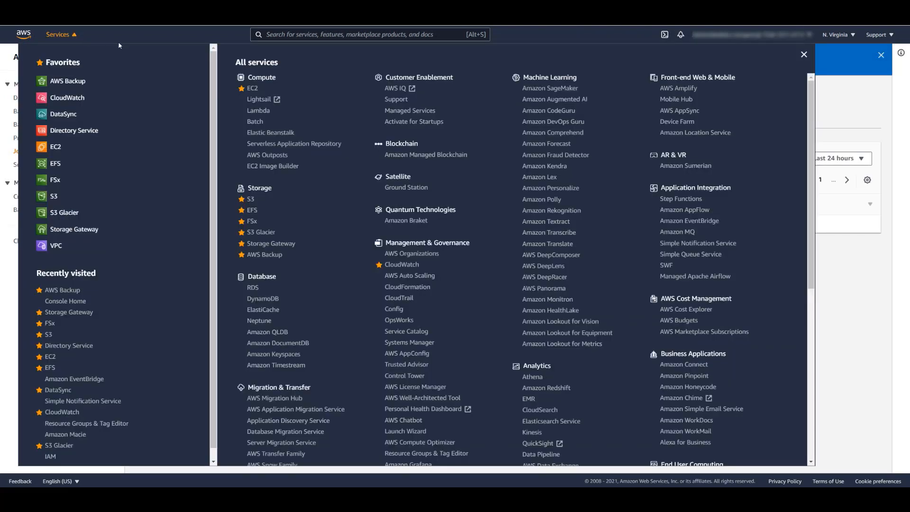
pyautogui.click(252, 88)
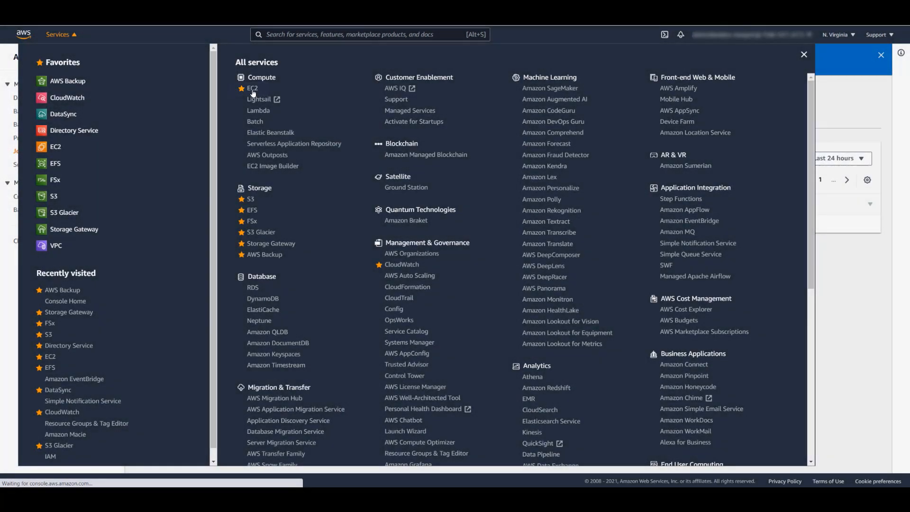
pyautogui.click(252, 88)
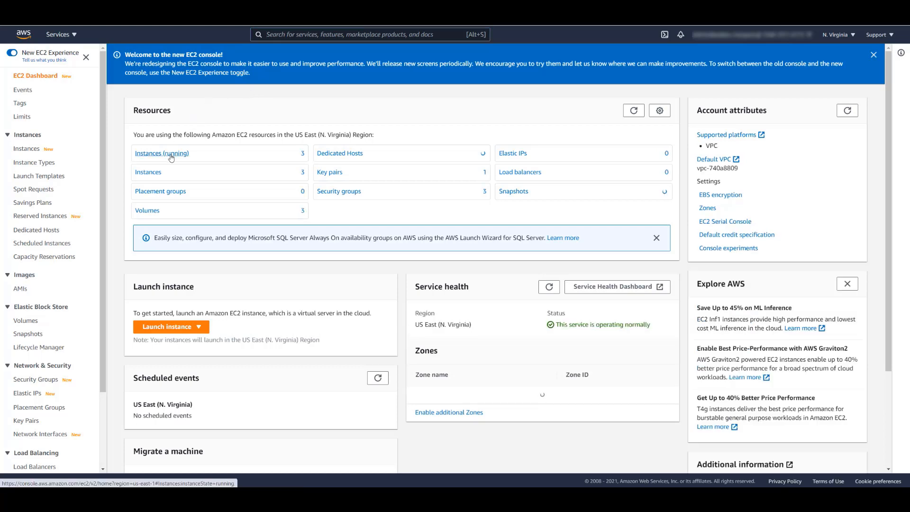
pyautogui.click(161, 153)
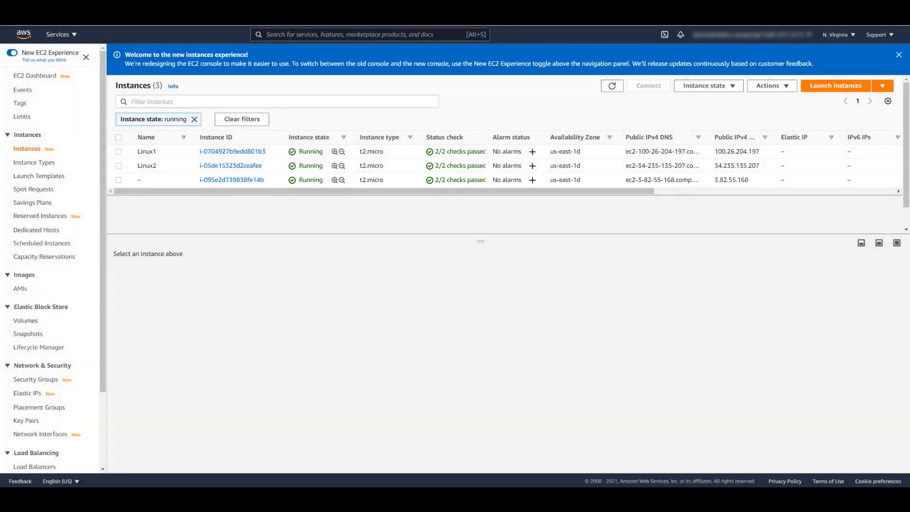
pyautogui.click(57, 35)
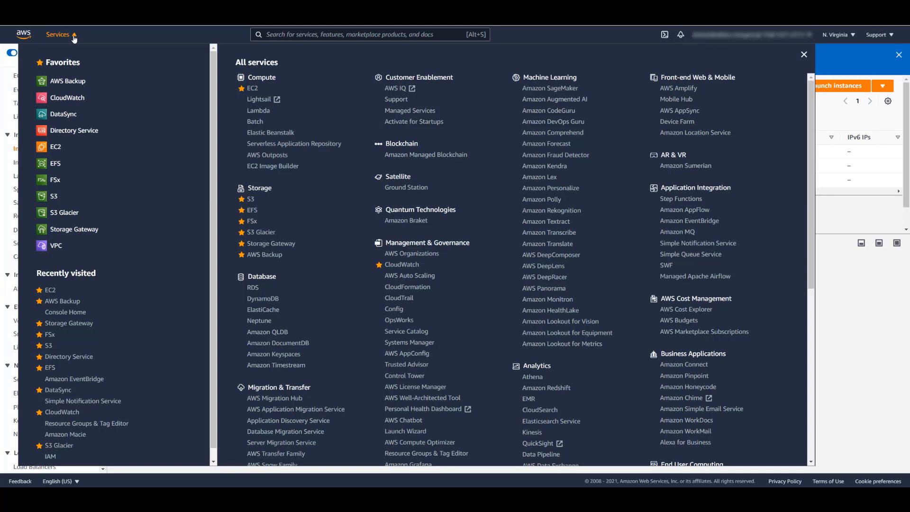
pyautogui.click(67, 81)
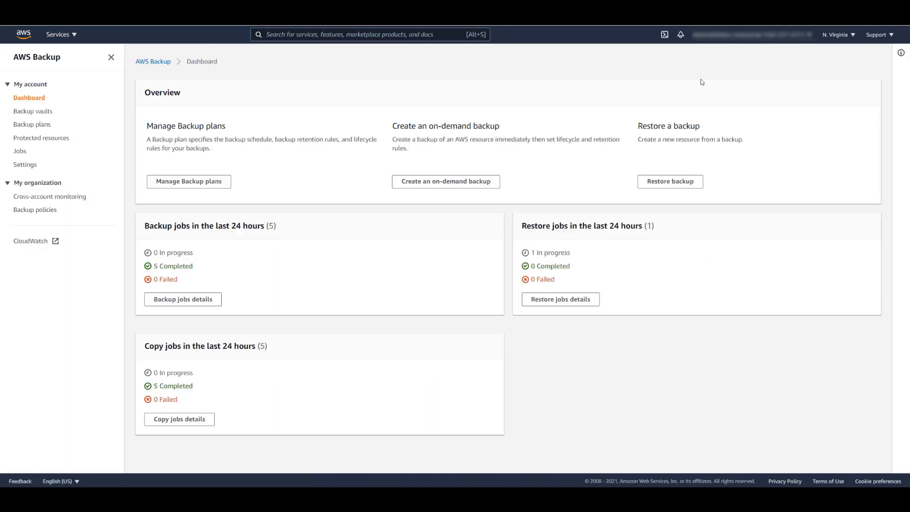
# Switch to US West (N. California), open the webapp1-target vault and select the last FSx backup.
pyautogui.click(838, 34)
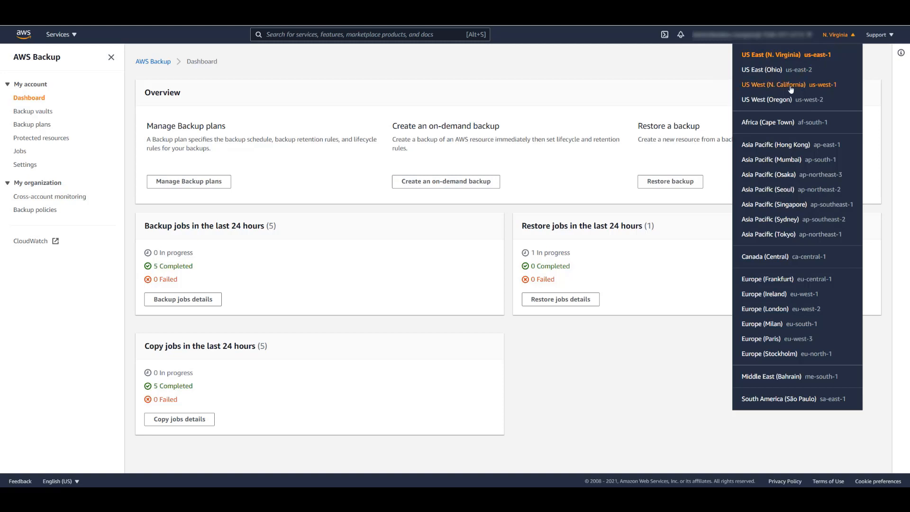
pyautogui.click(774, 85)
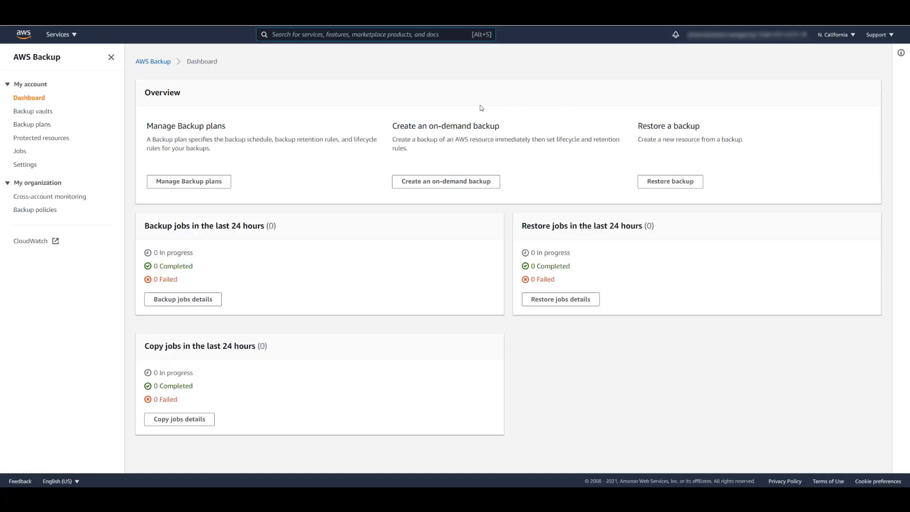
pyautogui.click(33, 111)
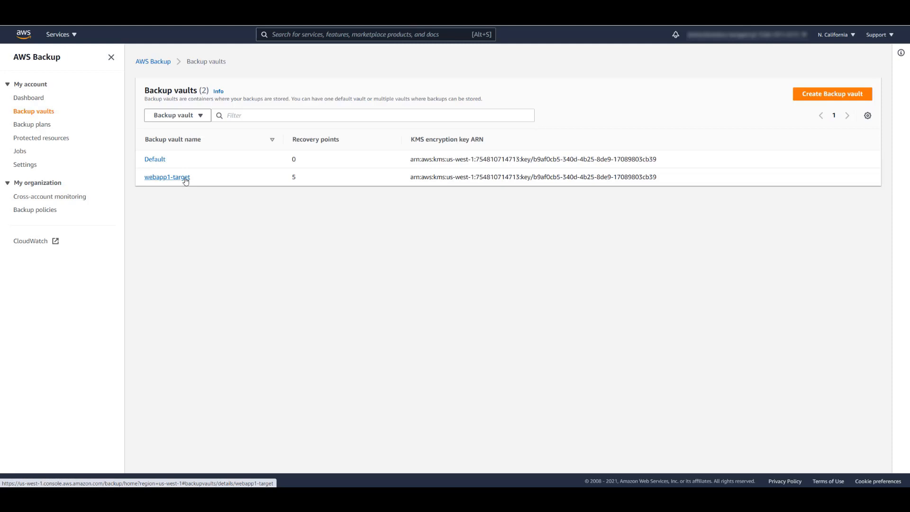
pyautogui.click(167, 177)
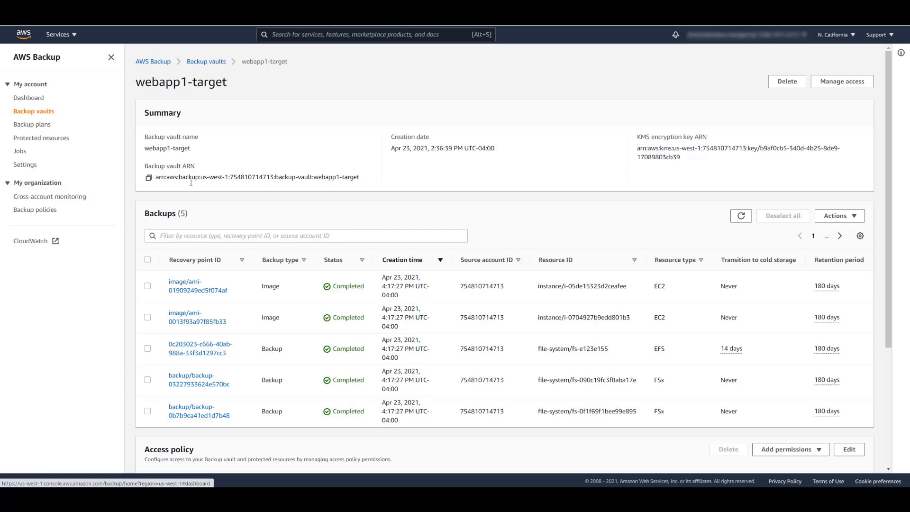
pyautogui.click(148, 411)
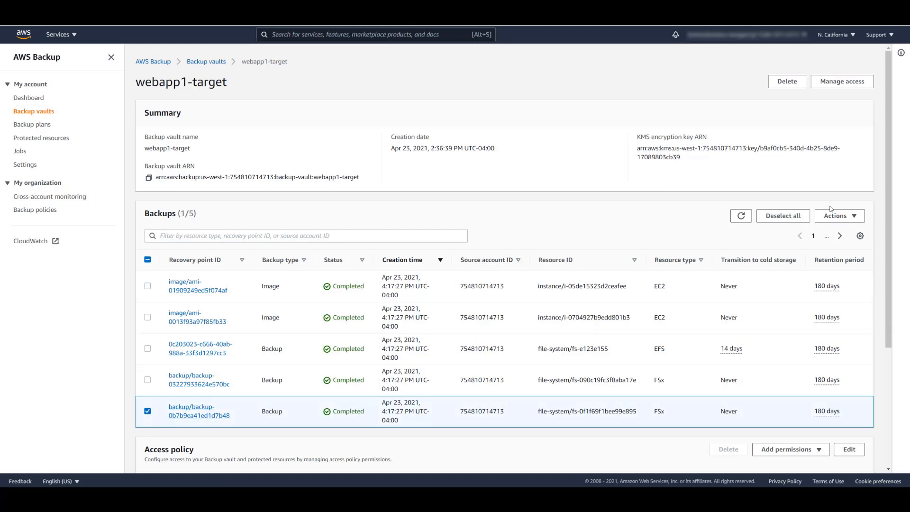
pyautogui.click(840, 216)
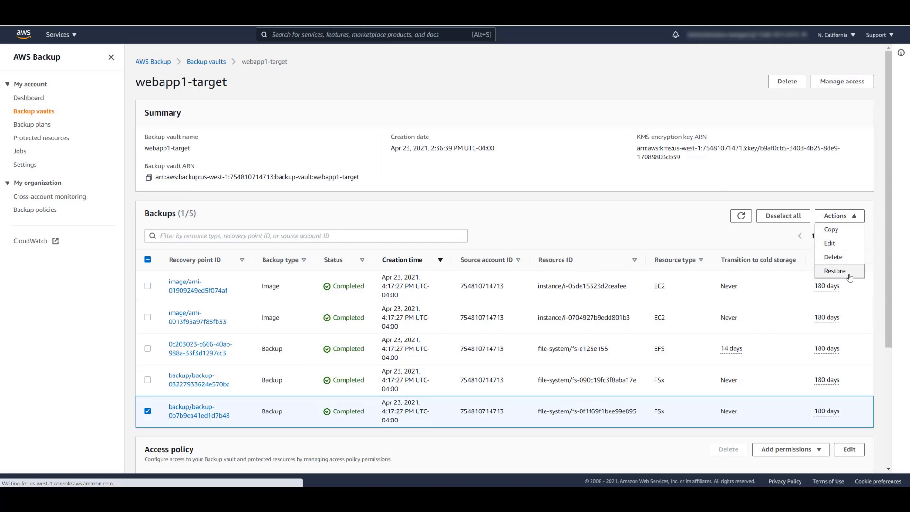
# Start restoring the copied FSx backup into a Lustre file system in N. California.
pyautogui.click(835, 271)
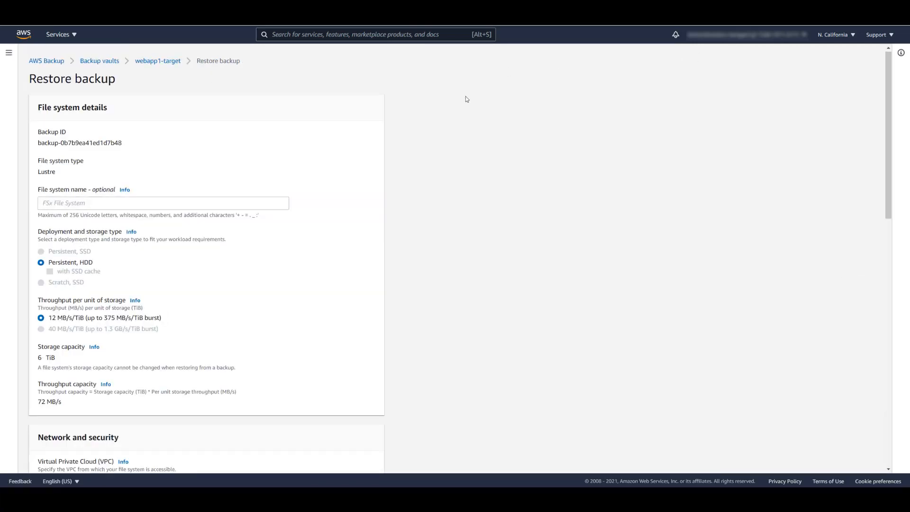
pyautogui.scroll(-3)
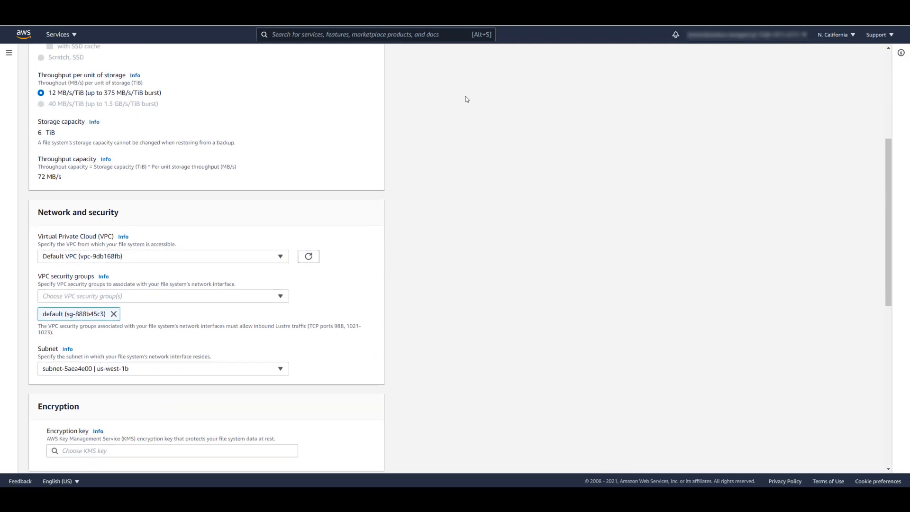
pyautogui.scroll(-3)
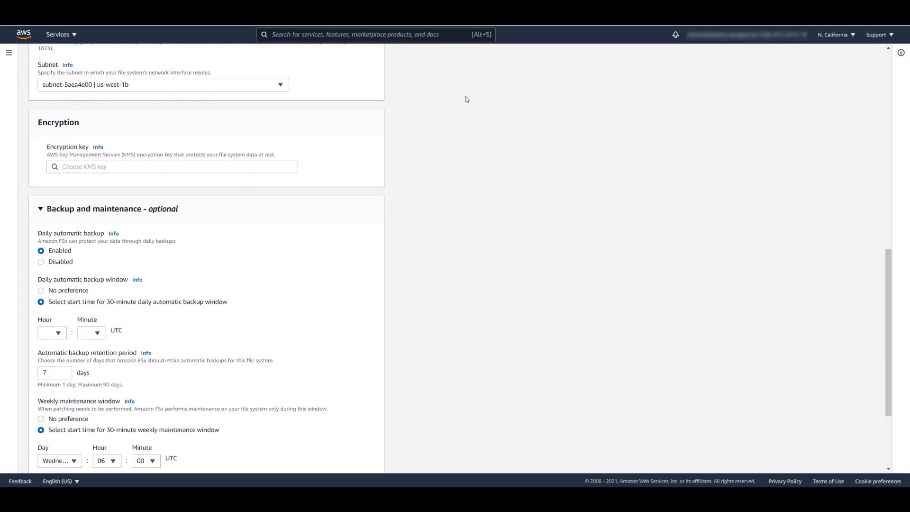
pyautogui.scroll(-3)
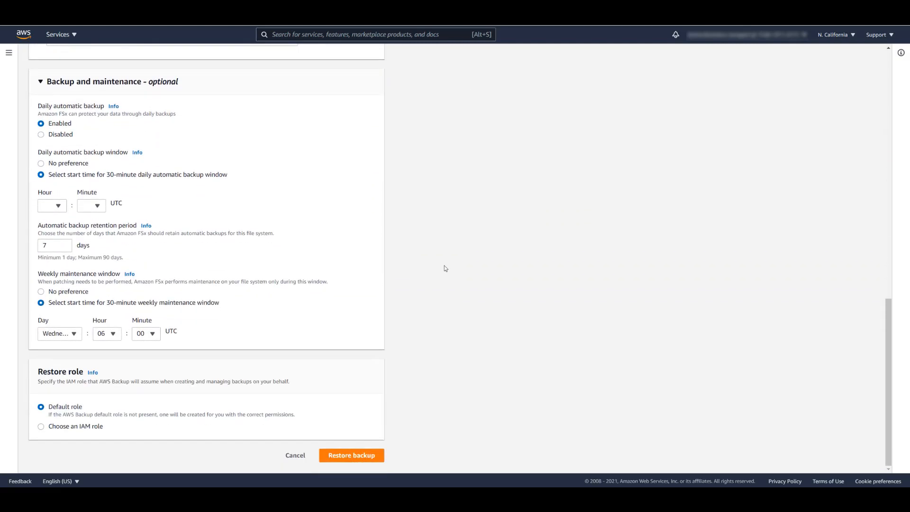
pyautogui.click(352, 455)
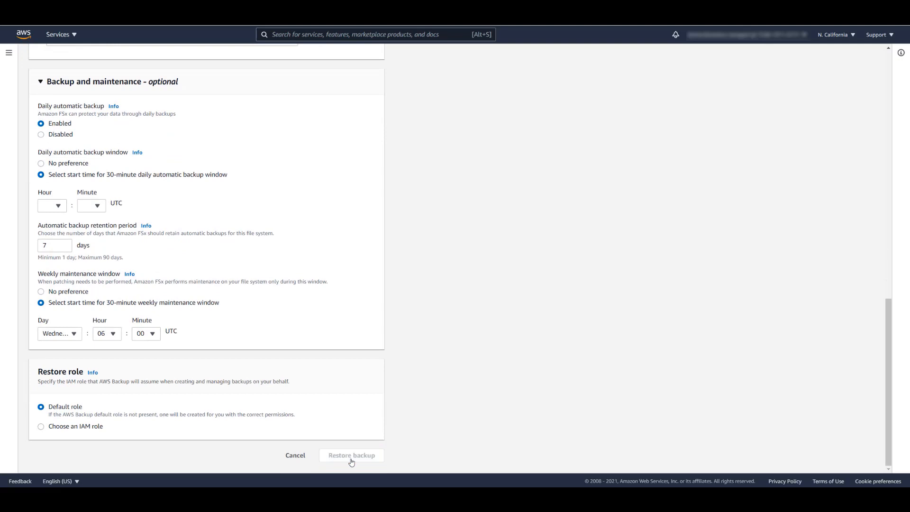
pyautogui.click(351, 456)
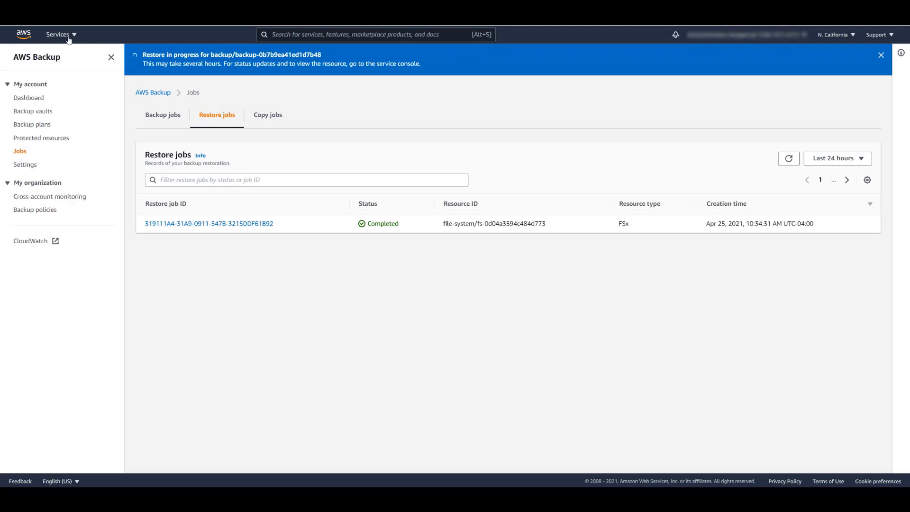
pyautogui.click(57, 34)
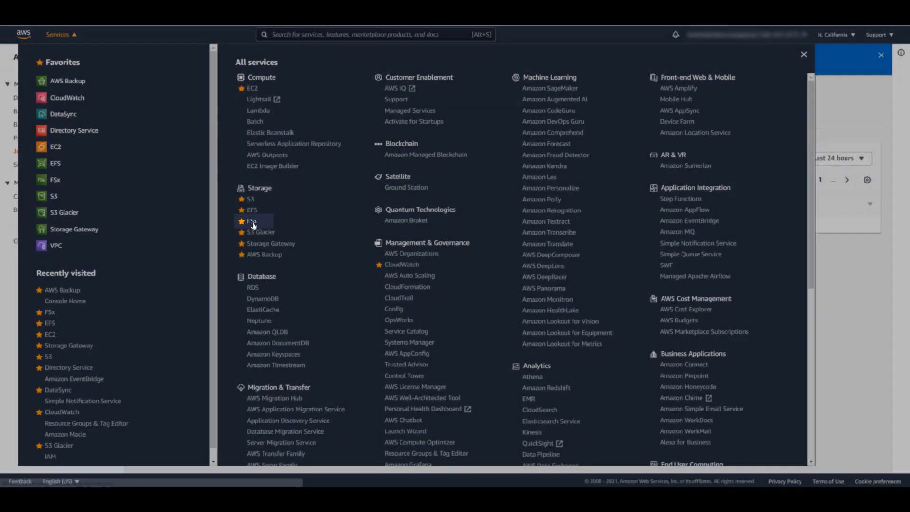
# Open the FSx Lustre - WebApp1 details in Amazon FSx, showing it Available.
pyautogui.click(252, 221)
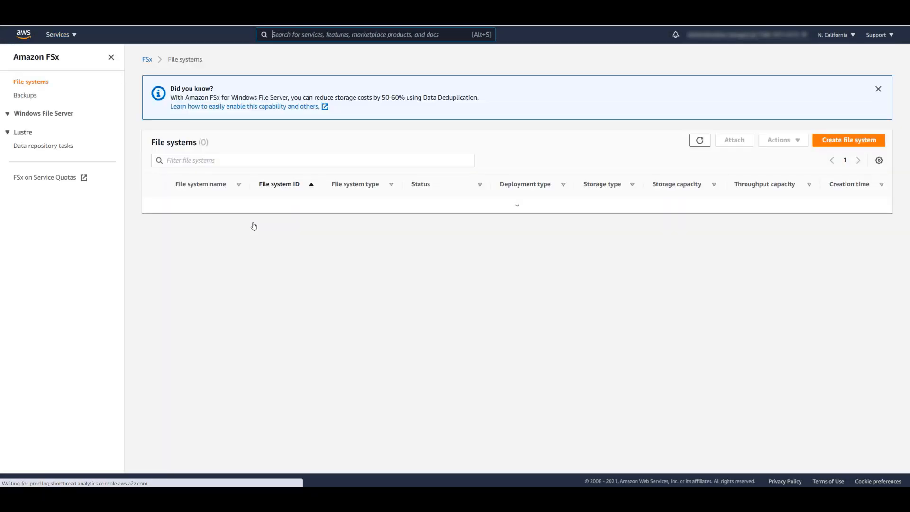
pyautogui.click(878, 89)
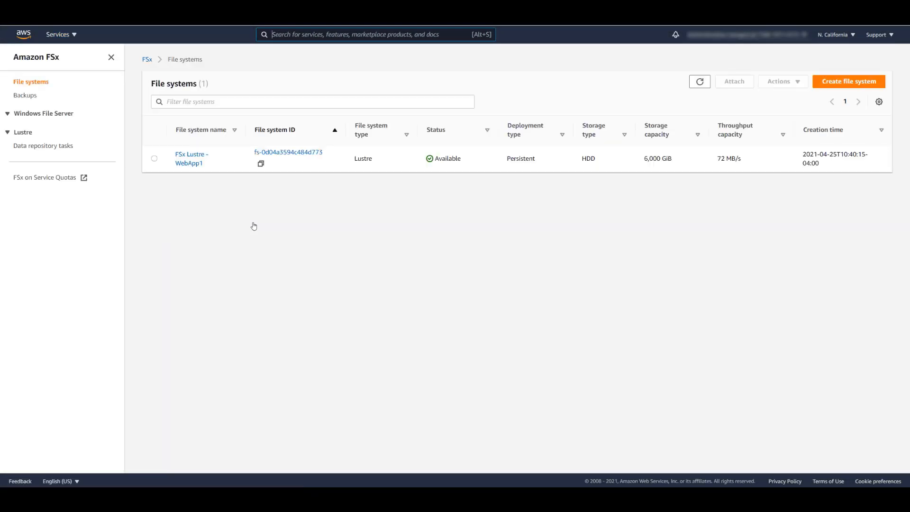
pyautogui.moveTo(200, 175)
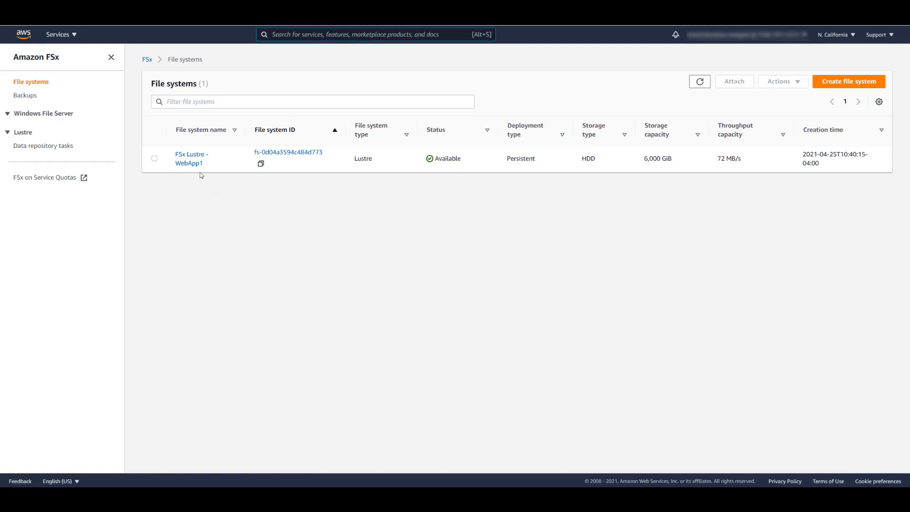
pyautogui.click(191, 158)
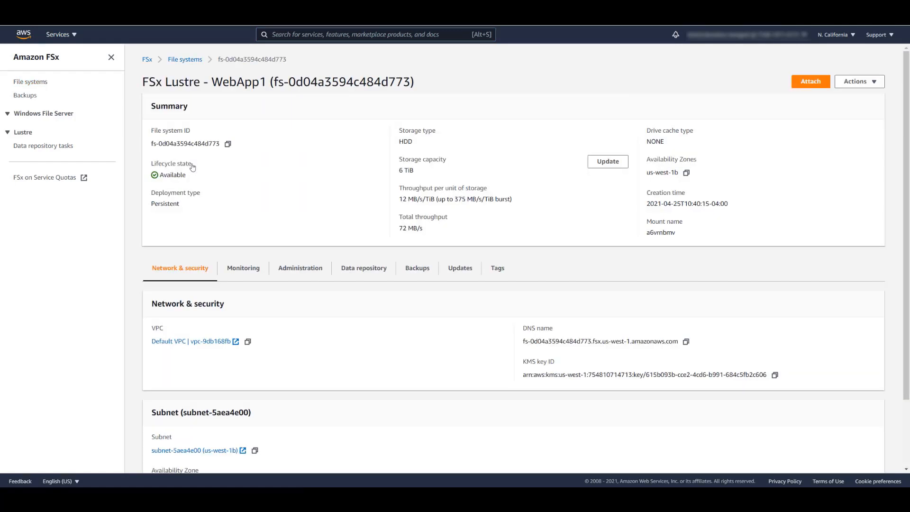
pyautogui.moveTo(268, 197)
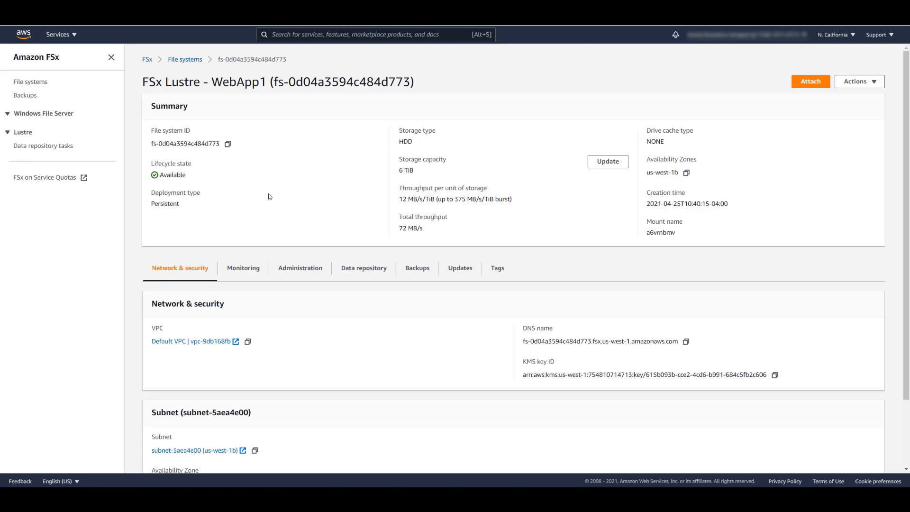